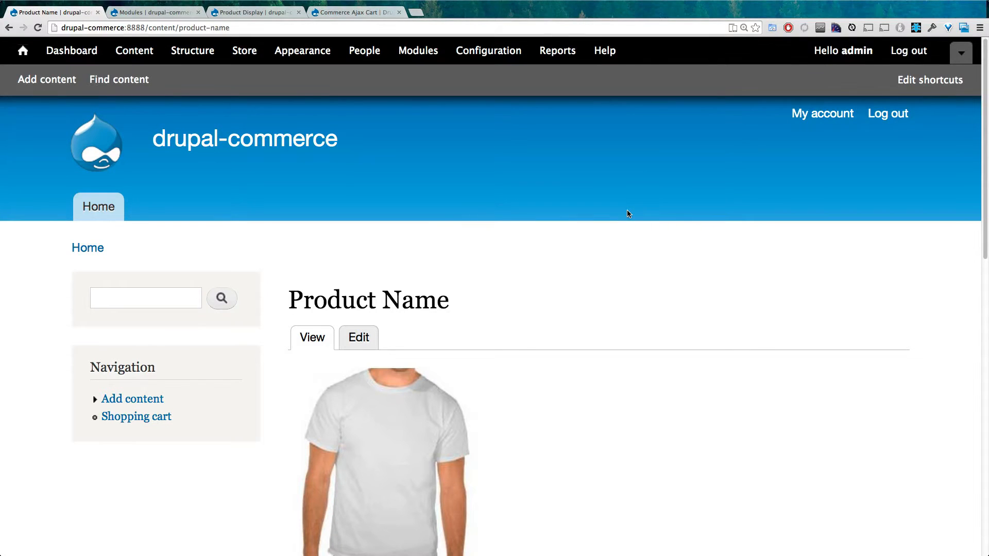
mouse_move(644, 222)
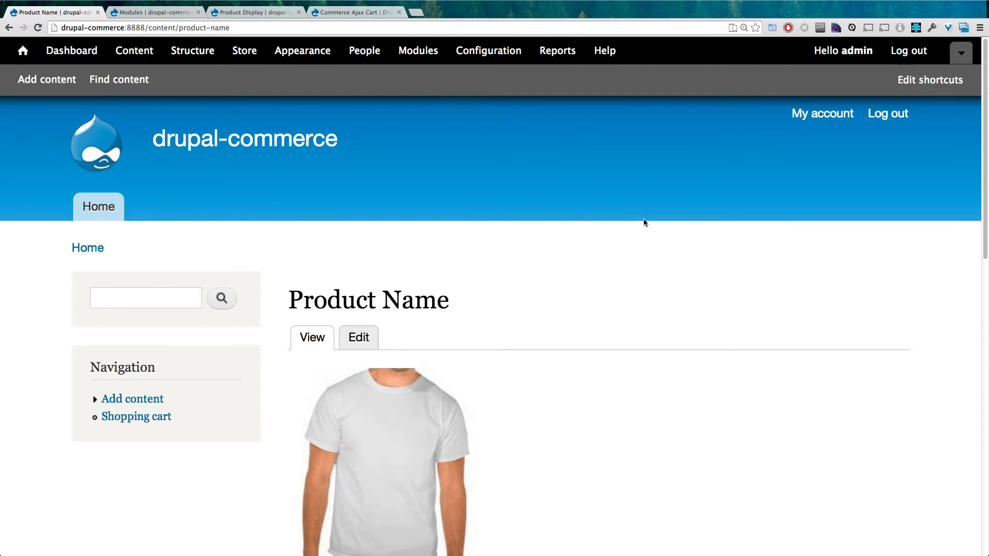
mouse_move(492, 309)
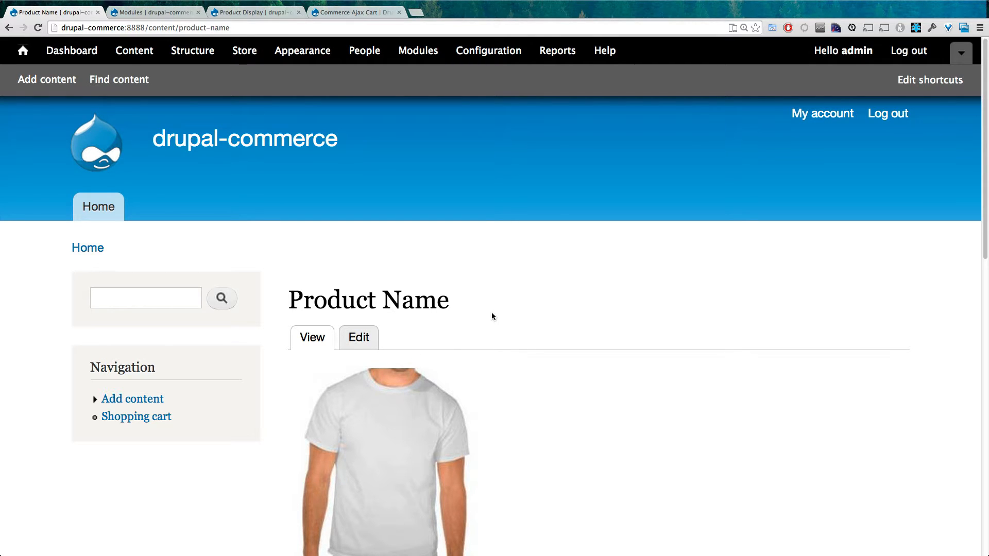
Add the Level Up T-Shirt to the cart from its product page.
scroll(up, 3)
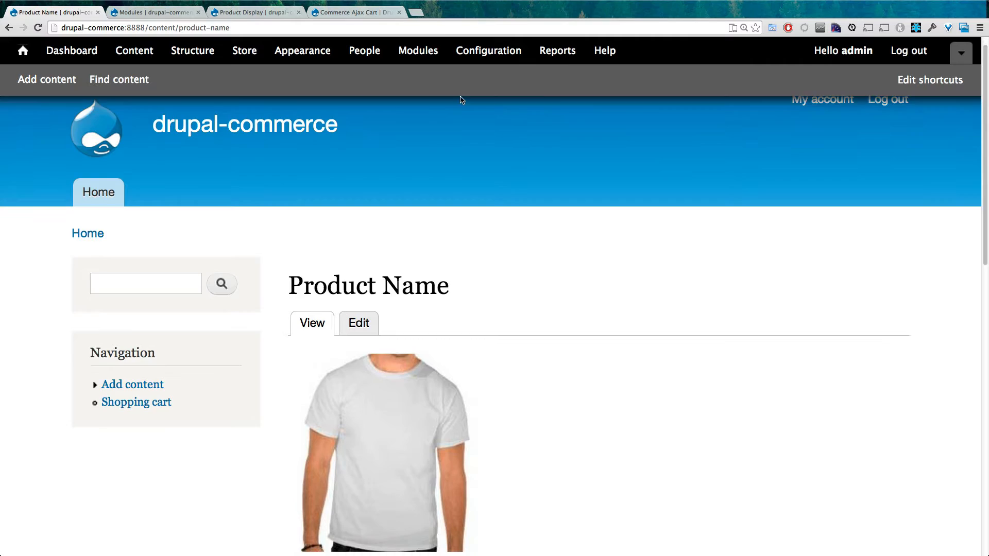
scroll(down, 3)
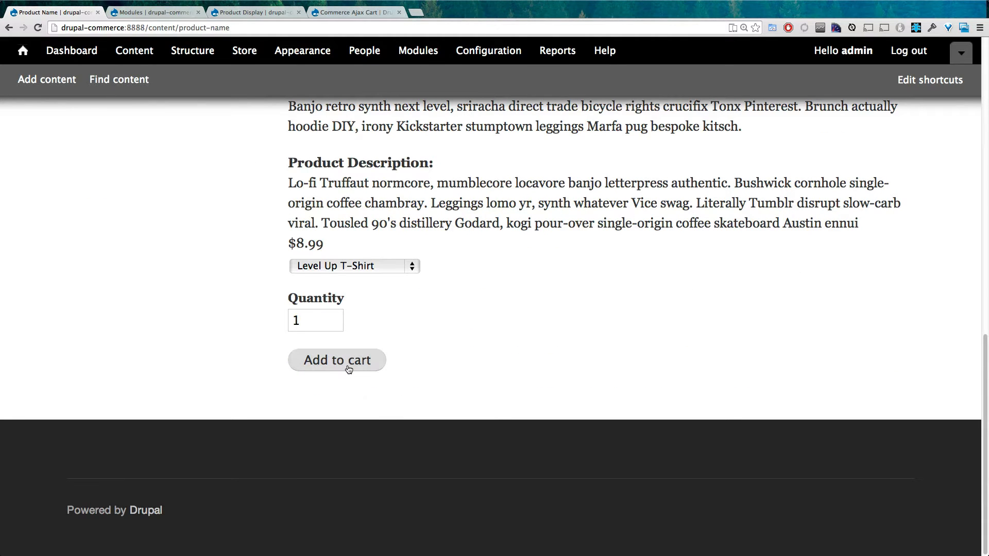
click(337, 360)
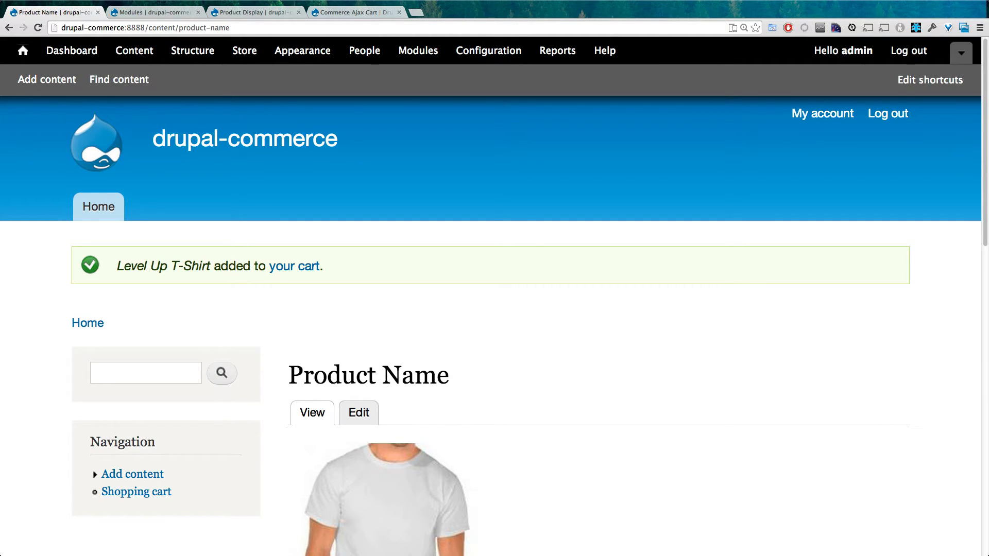
mouse_move(939, 9)
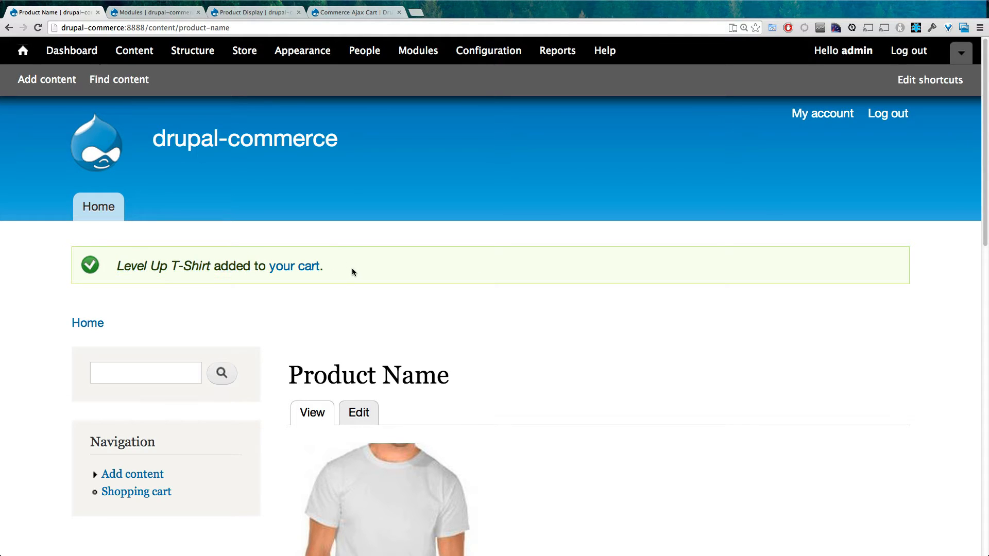
mouse_move(374, 273)
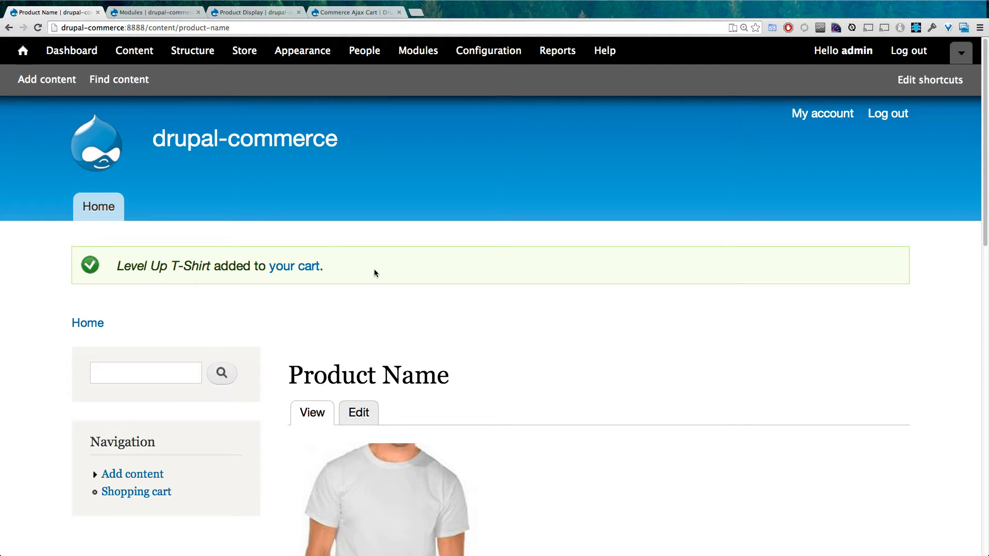
mouse_move(362, 274)
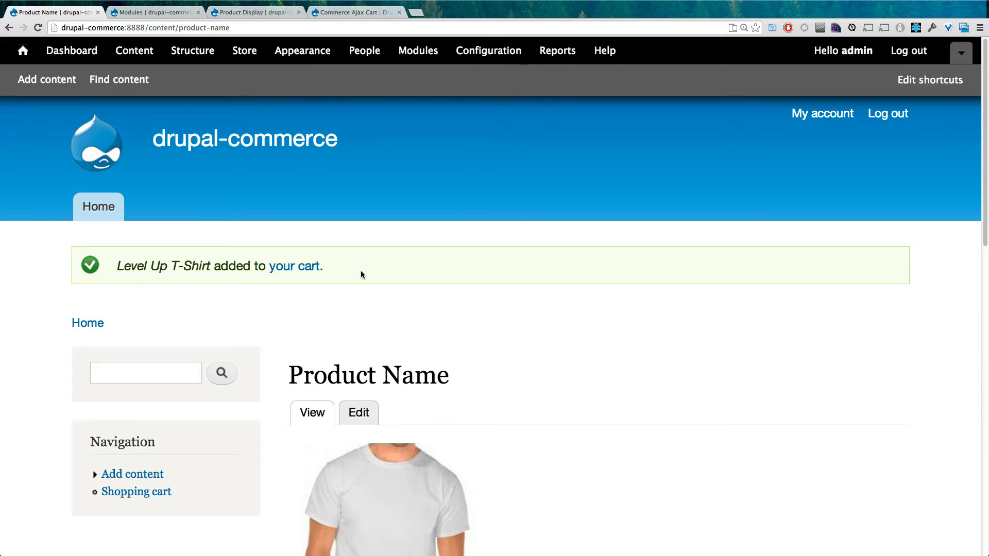
mouse_move(365, 297)
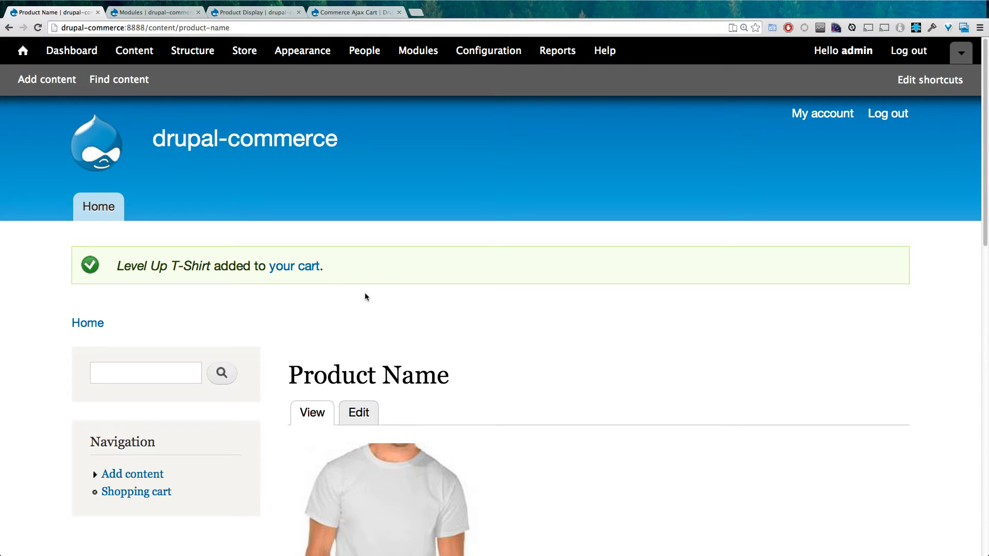
mouse_move(360, 321)
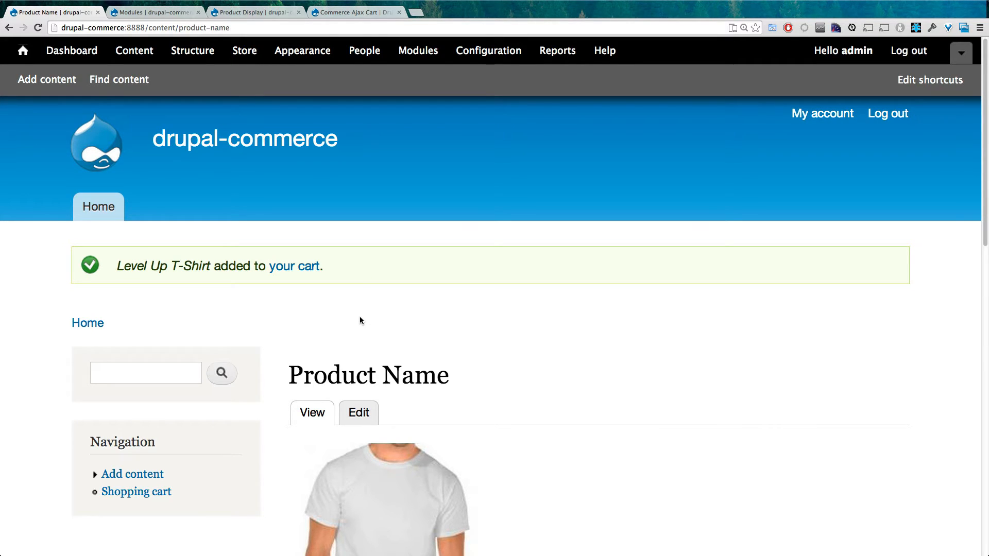
mouse_move(280, 282)
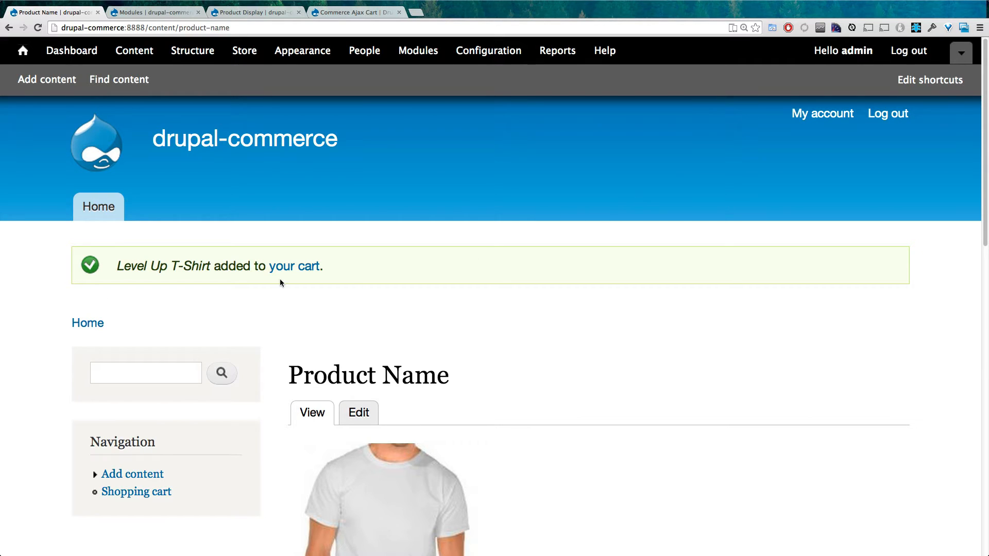
mouse_move(371, 265)
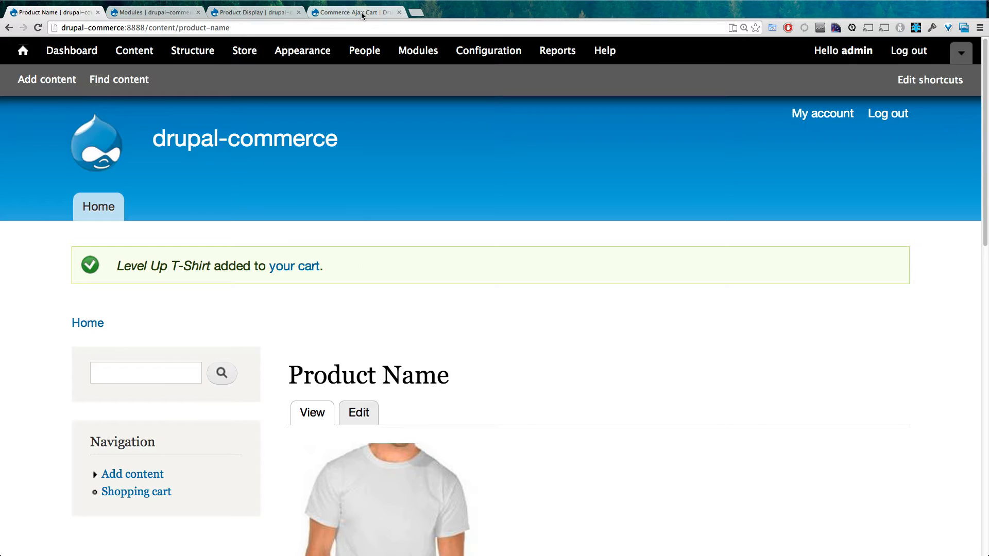
Switch to the Commerce Ajax Cart project page on drupal.org.
click(357, 12)
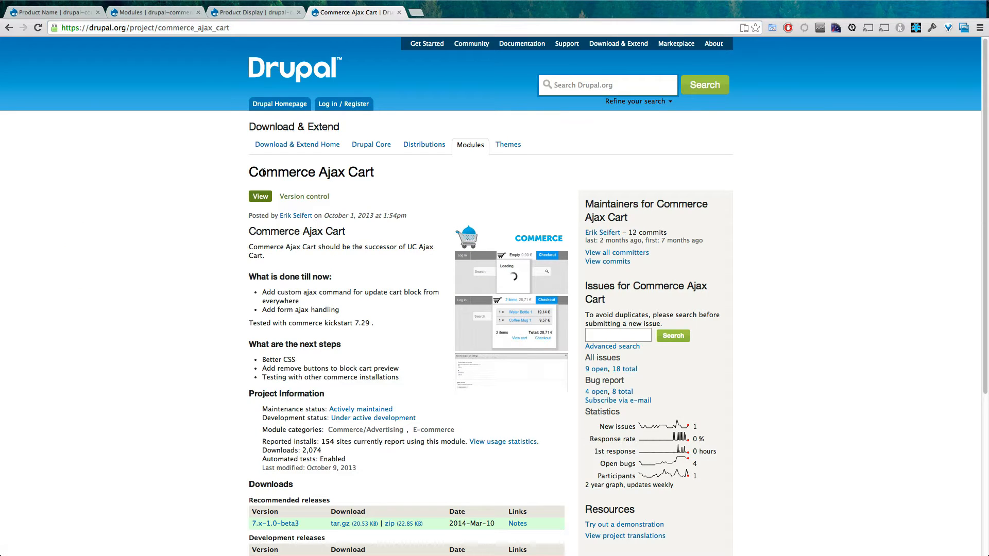
mouse_move(287, 48)
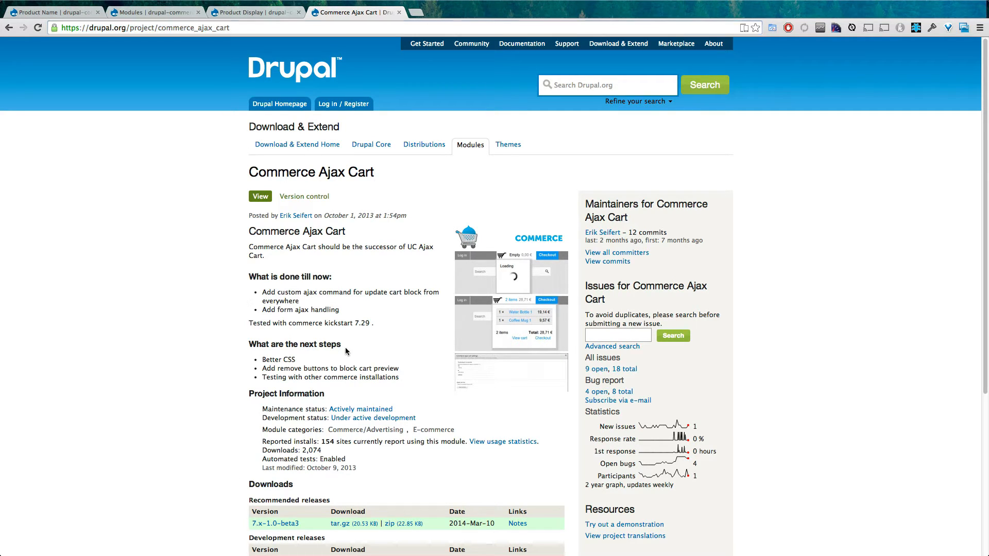
mouse_move(343, 527)
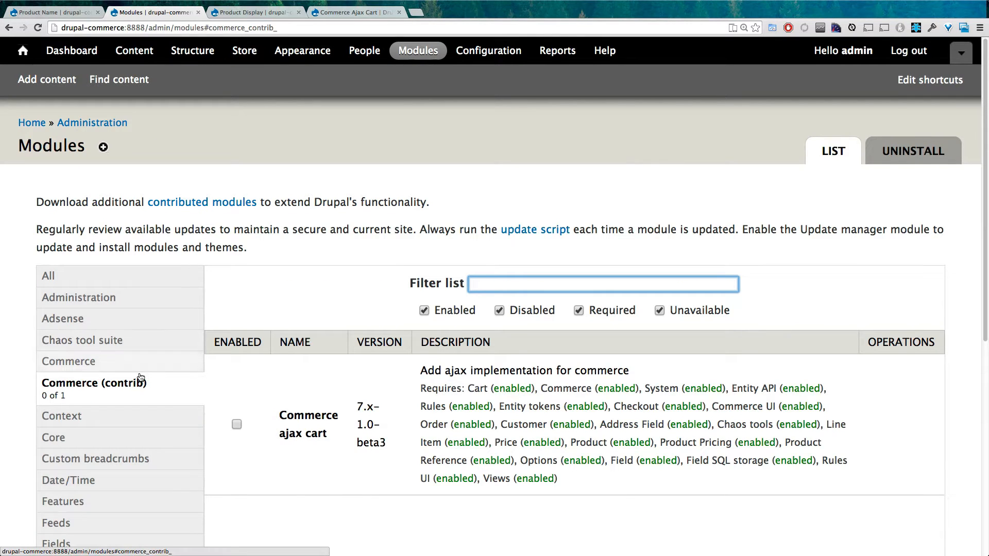
mouse_move(564, 341)
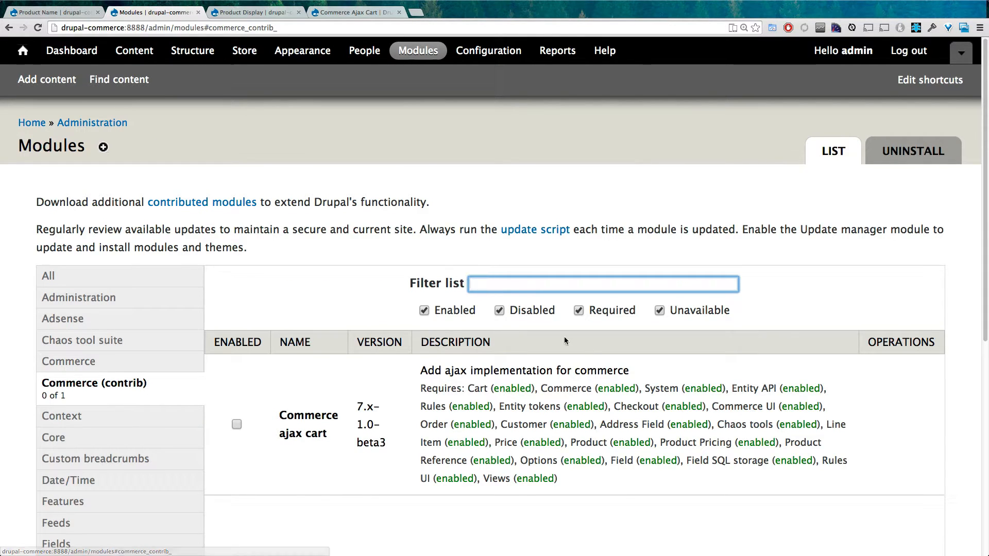
Enable Commerce ajax cart under Commerce (contrib) and save the module configuration.
click(236, 424)
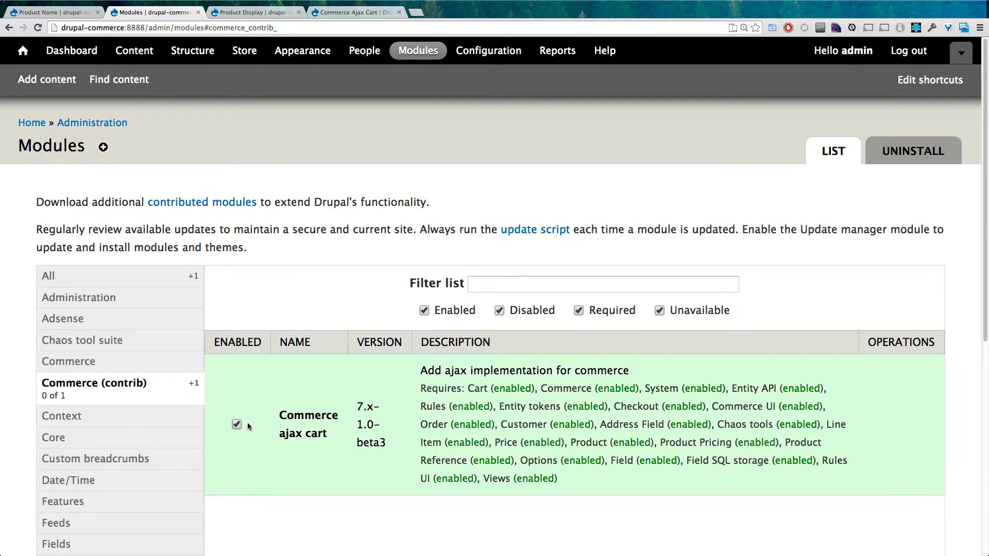
scroll(down, 3)
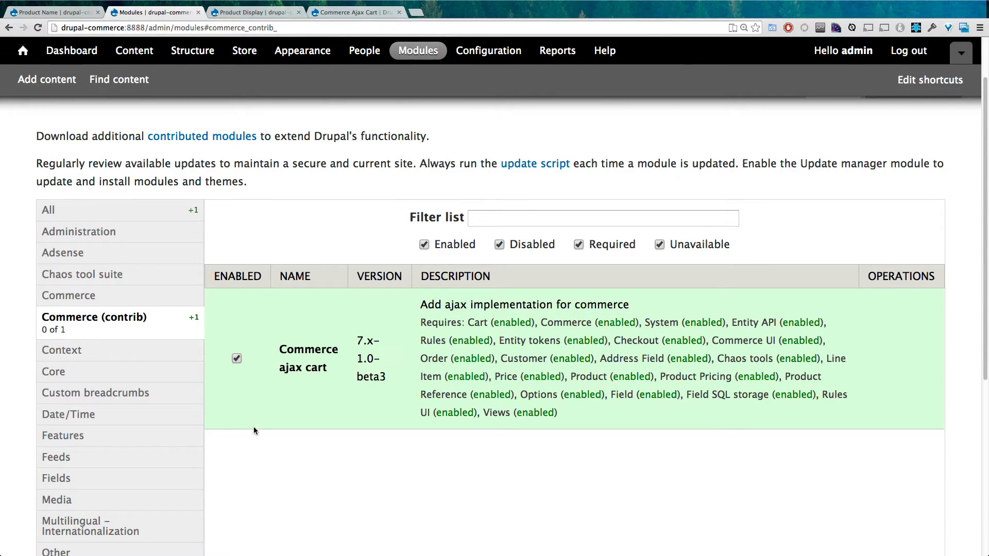
scroll(down, 3)
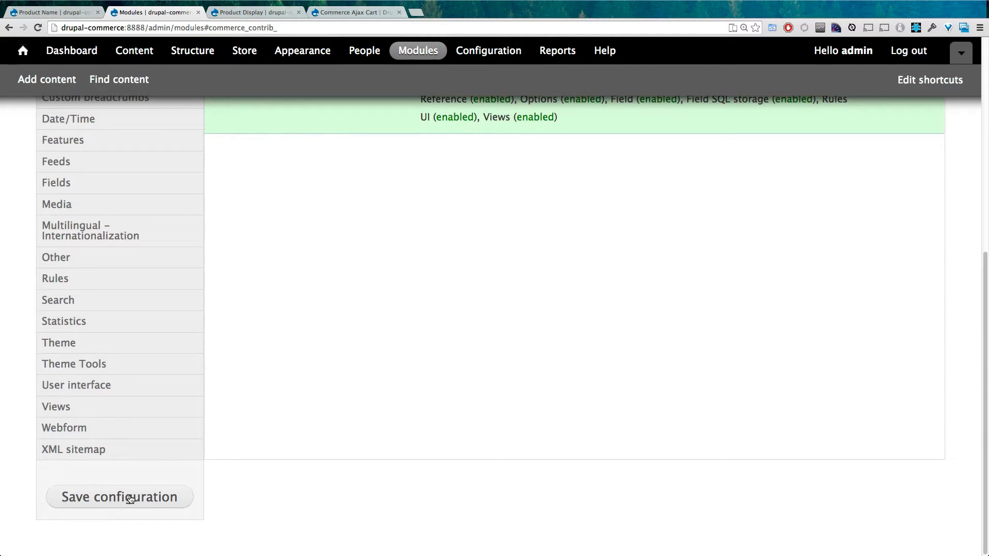
click(119, 497)
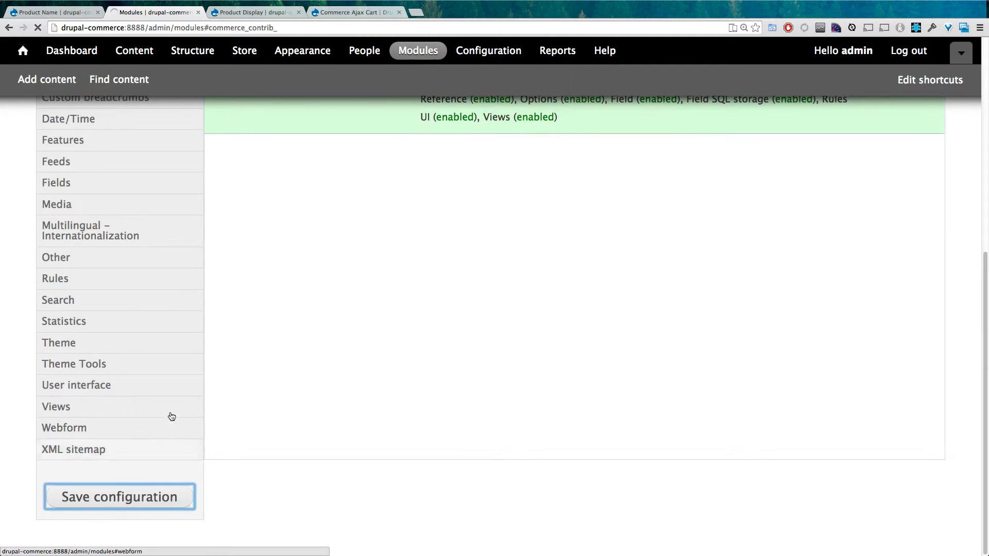
click(119, 497)
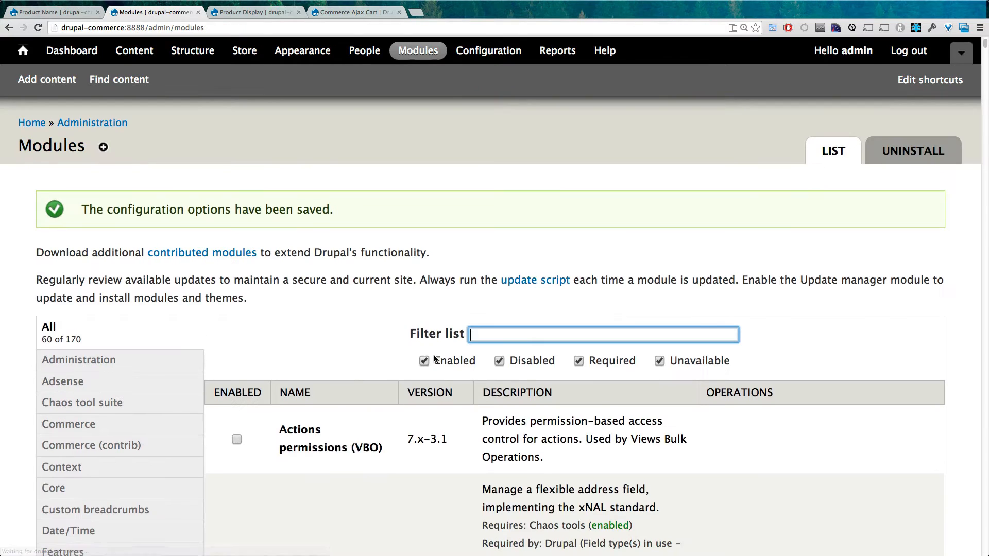
scroll(down, 3)
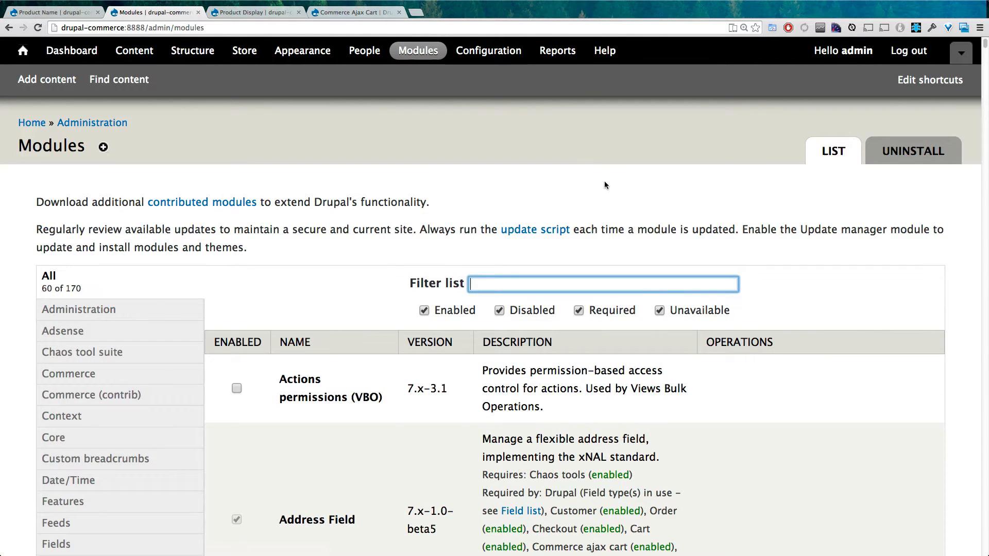
mouse_move(488, 50)
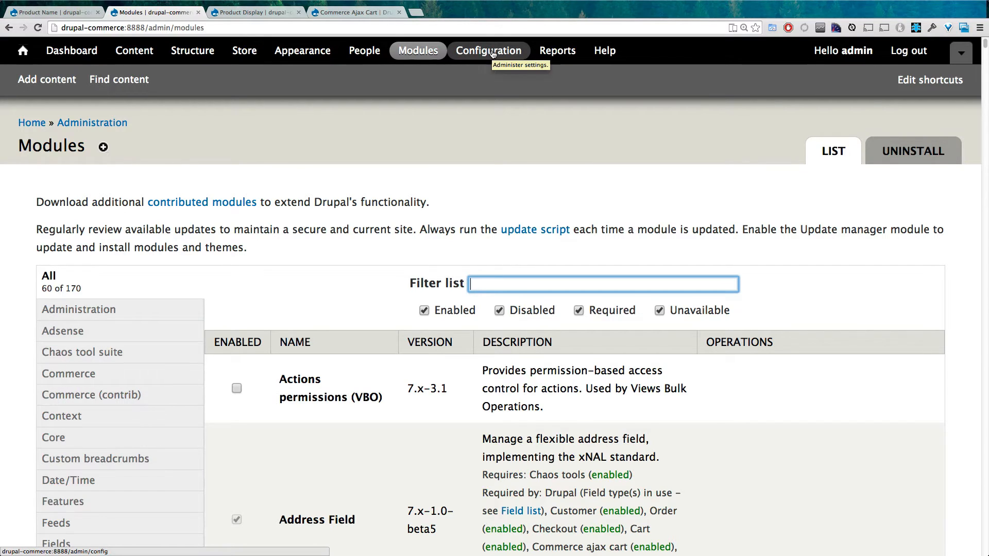
mouse_move(490, 56)
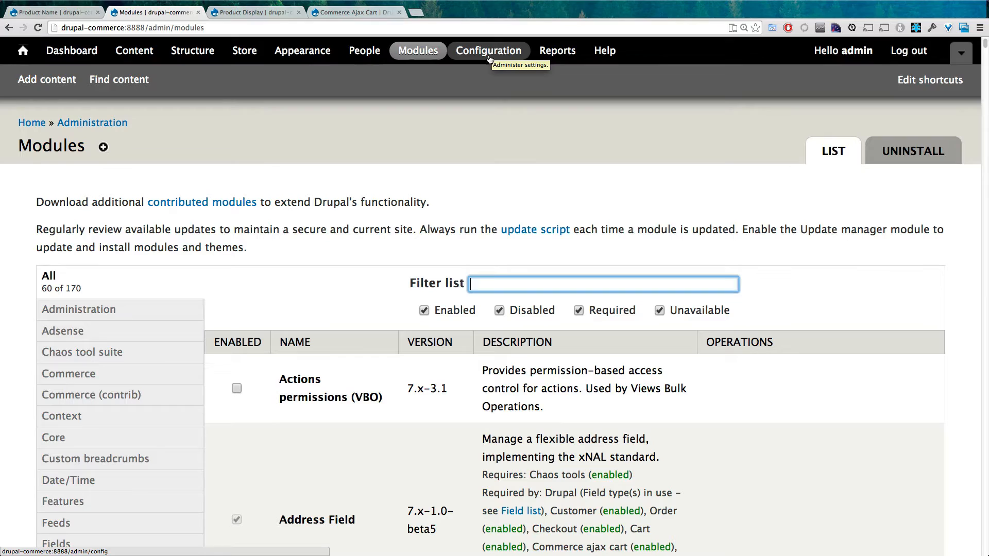
mouse_move(244, 50)
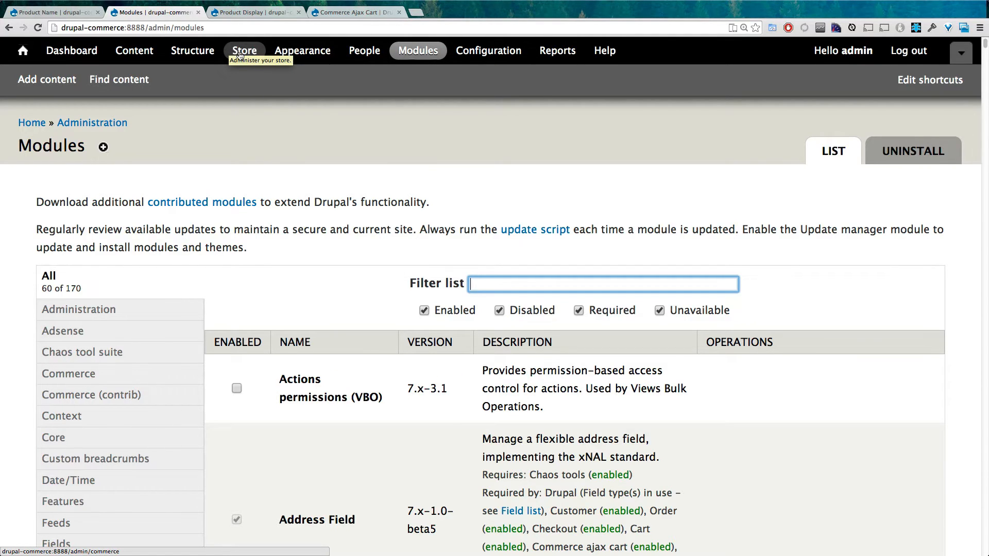
Navigate through Store configuration to the Commerce ajax cart settings page.
click(244, 50)
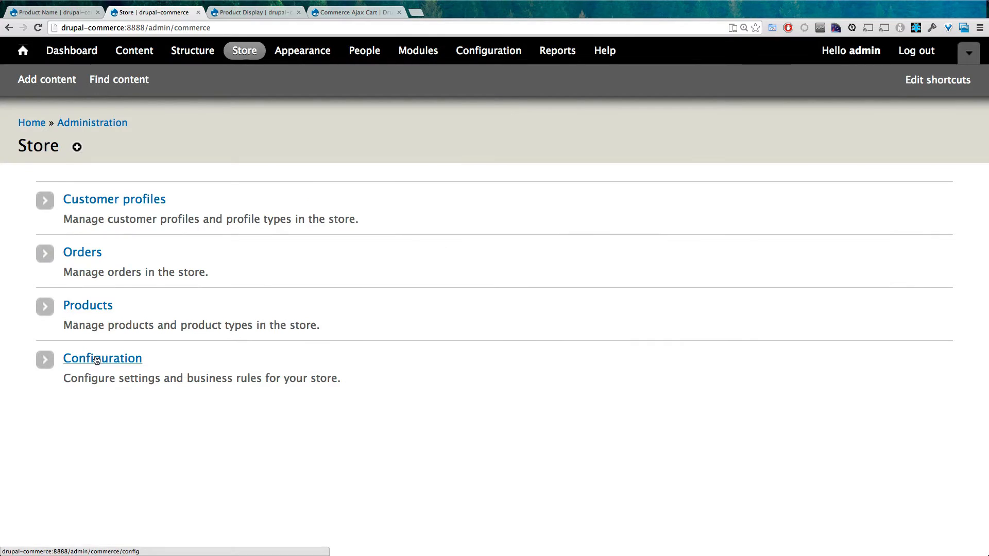
click(101, 359)
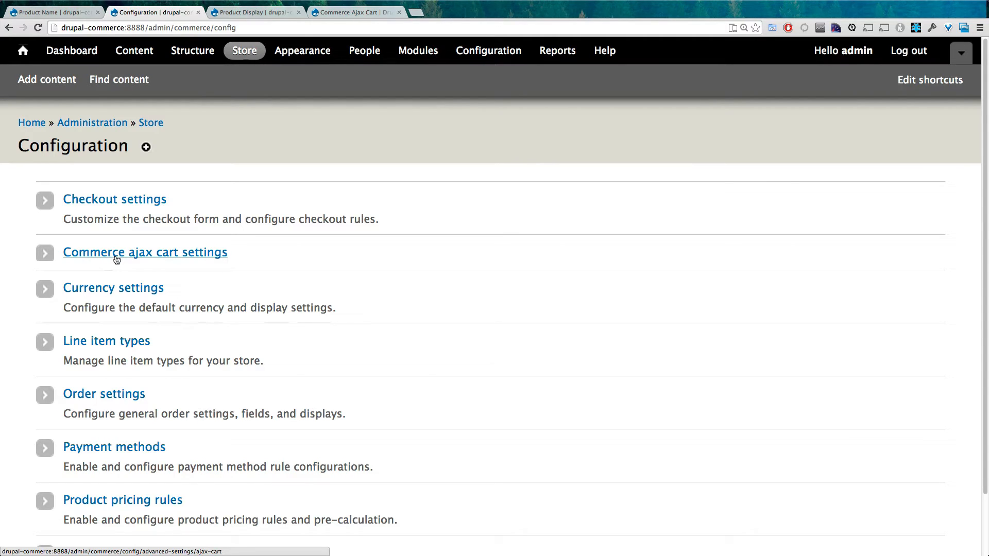
click(145, 252)
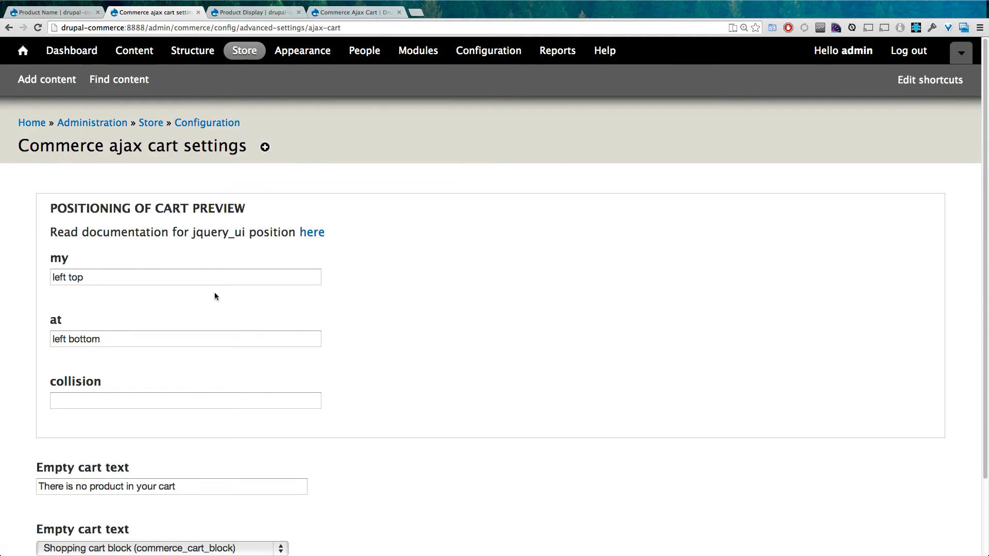
mouse_move(302, 290)
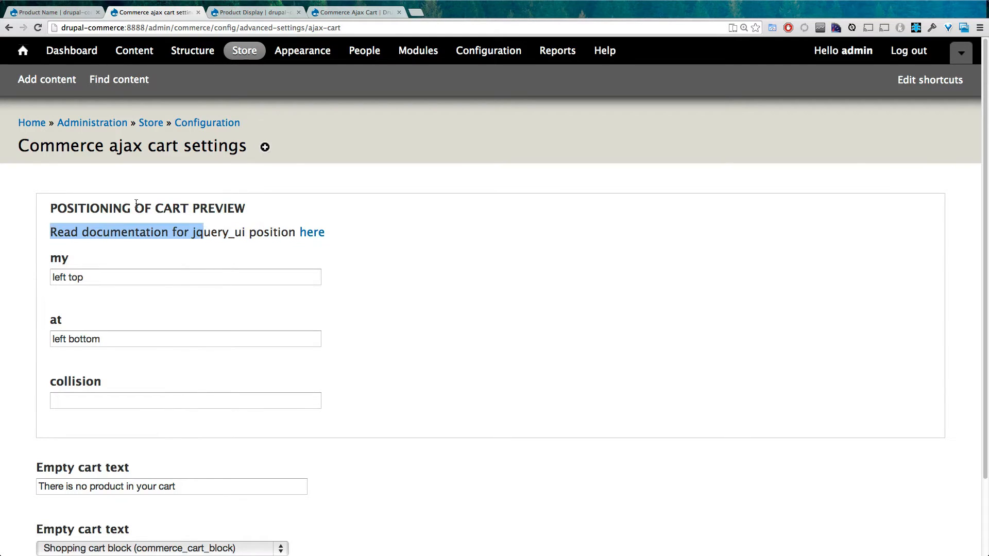
Inspect the my, at and collision position fields and open the jQuery UI position docs.
click(185, 277)
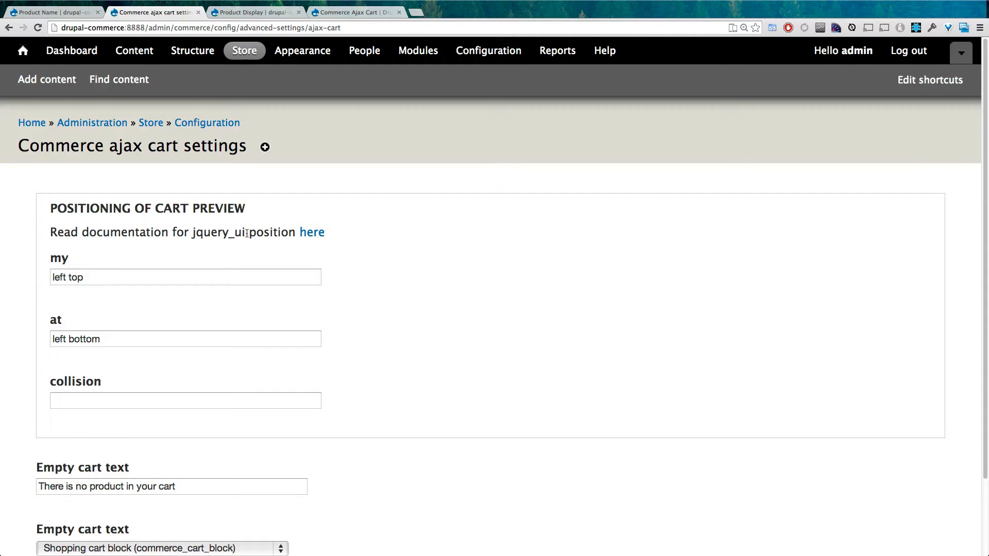
mouse_move(312, 232)
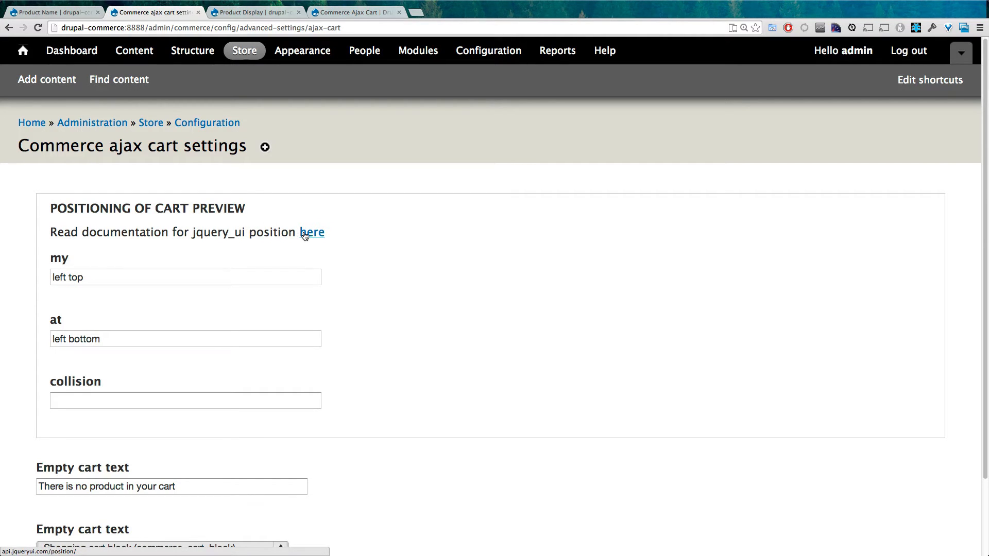
mouse_move(104, 291)
text(righ)
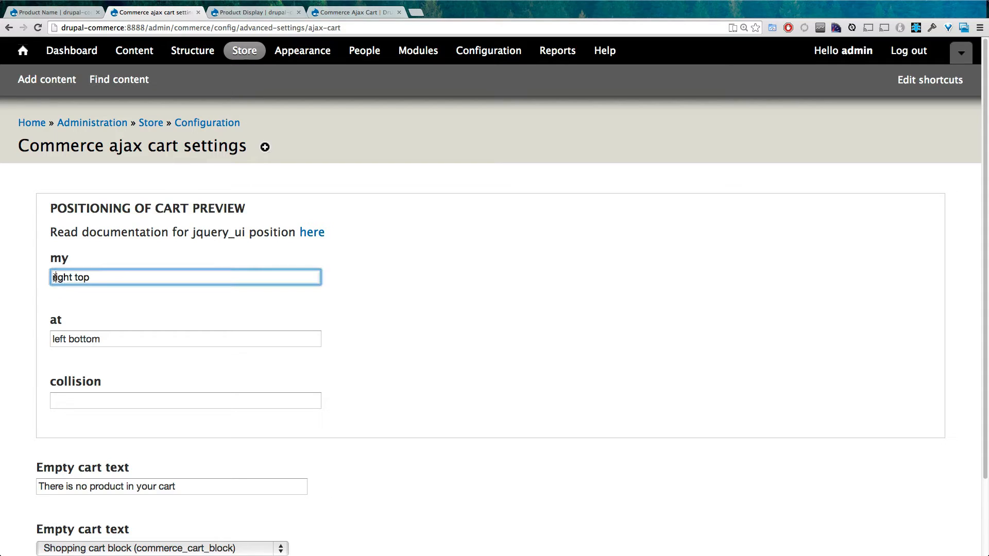
click(185, 339)
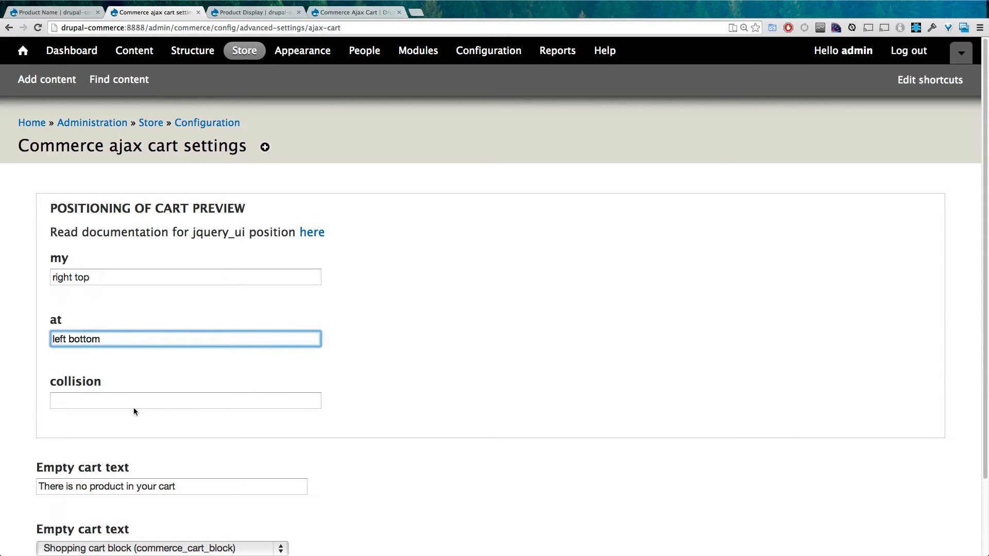
click(185, 384)
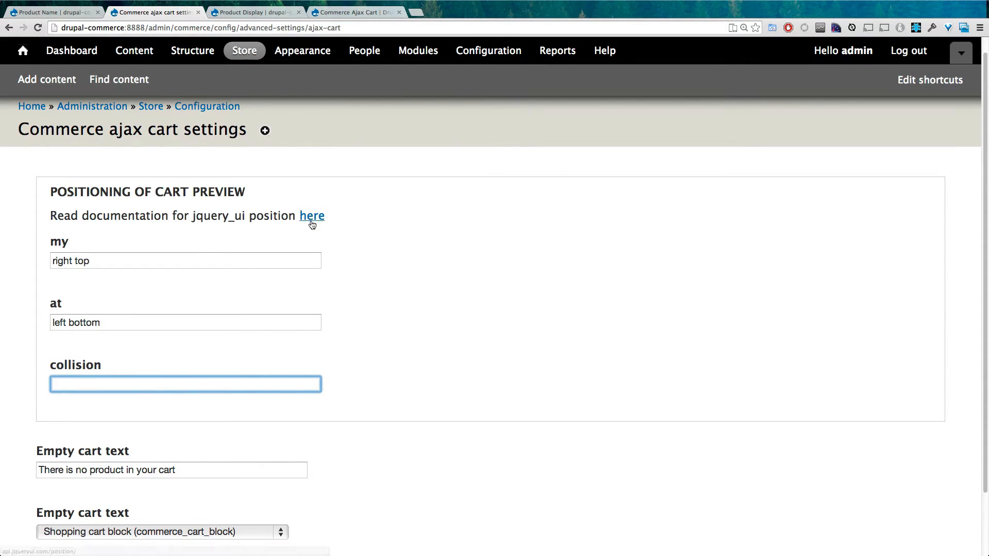
click(312, 215)
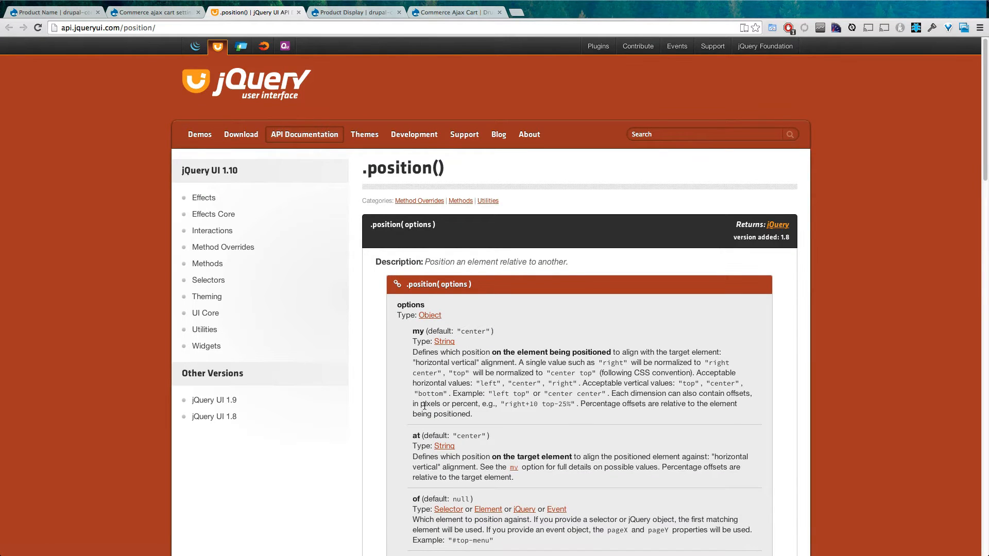
scroll(down, 3)
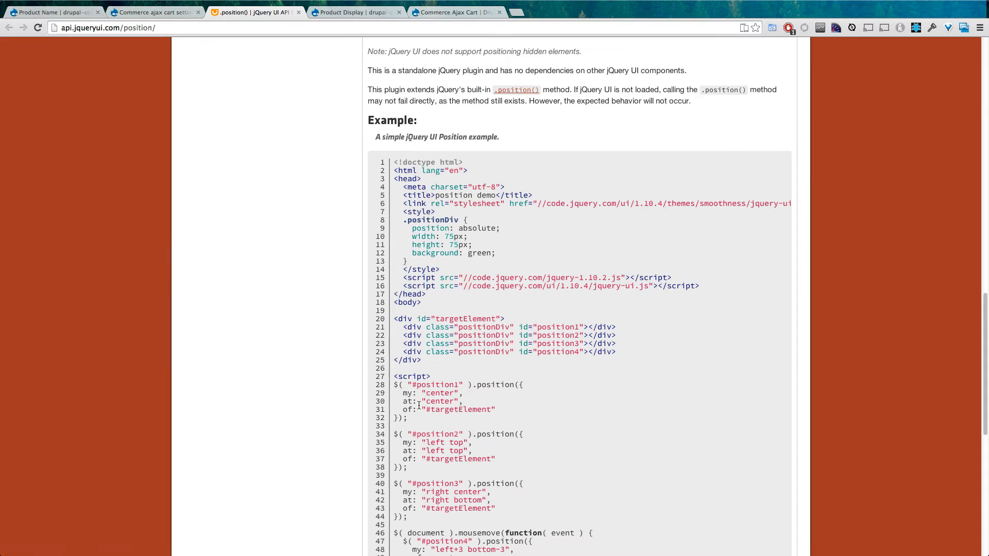
Close the jQuery docs, save the ajax cart settings, and return to the product page.
click(155, 12)
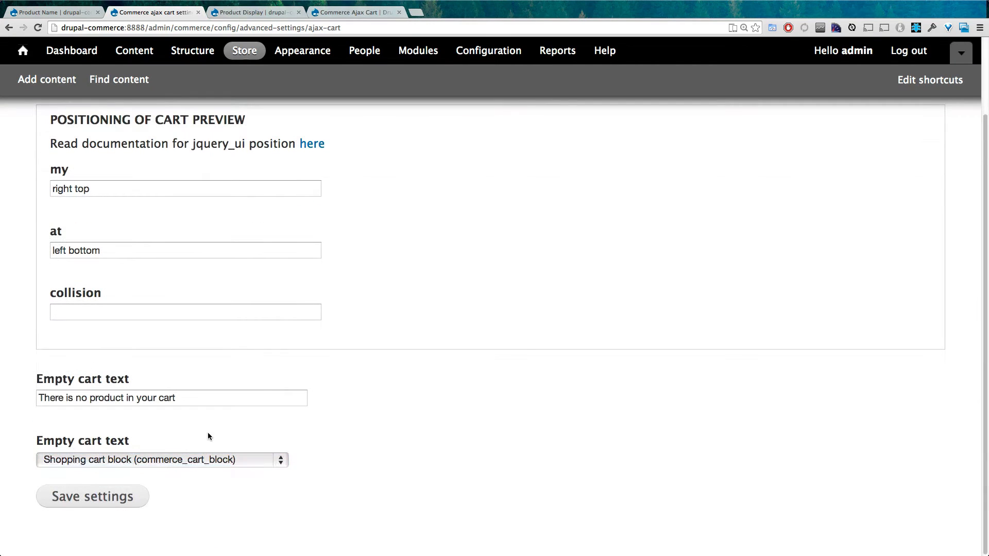
click(162, 459)
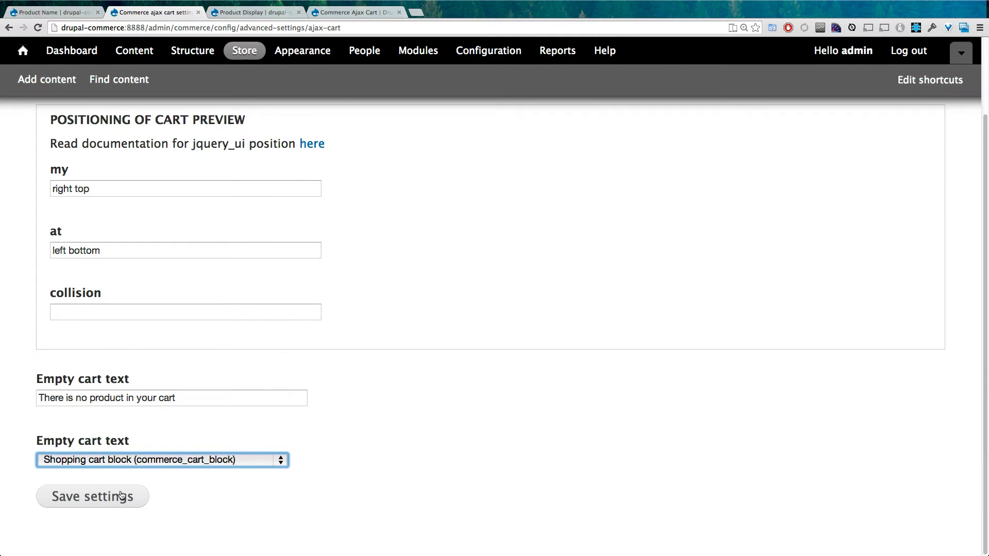
scroll(up, 3)
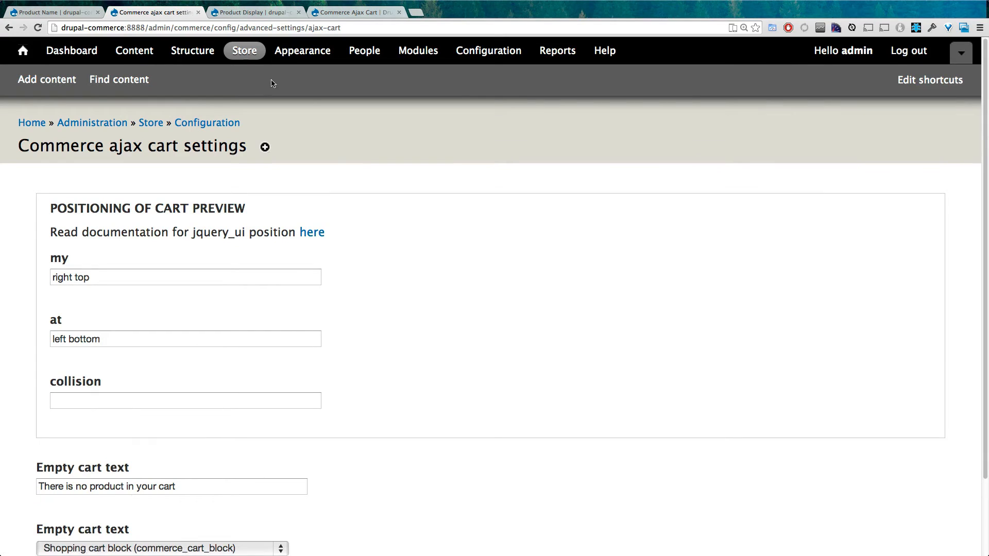
mouse_move(183, 92)
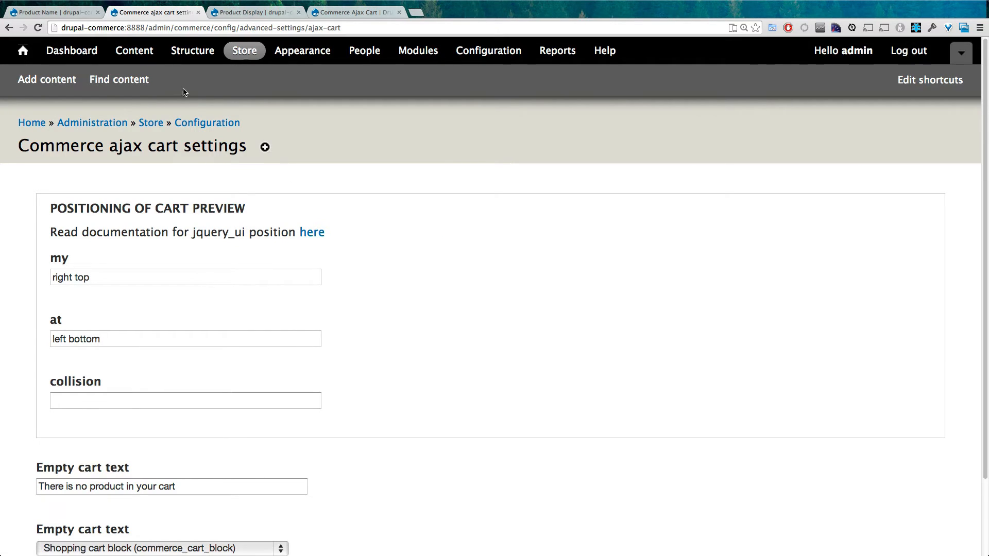
click(53, 12)
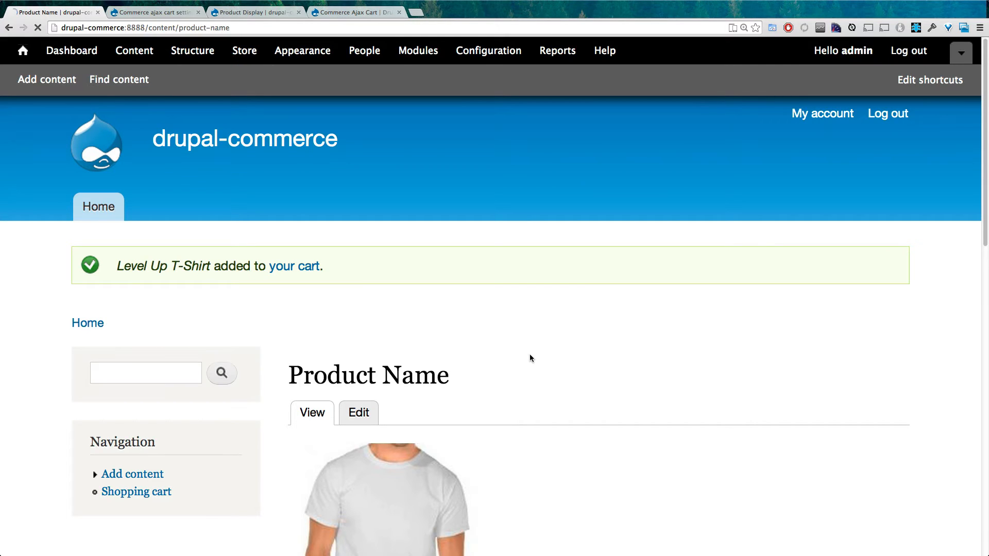
Add a Level Up T-Shirt with developer tools open, then return to ajax cart settings.
key(F12)
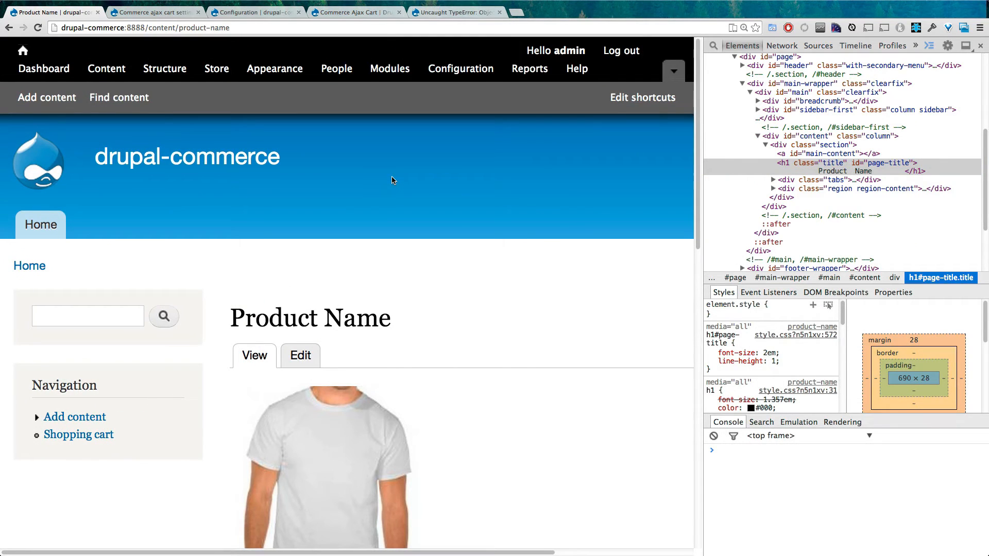
scroll(down, 3)
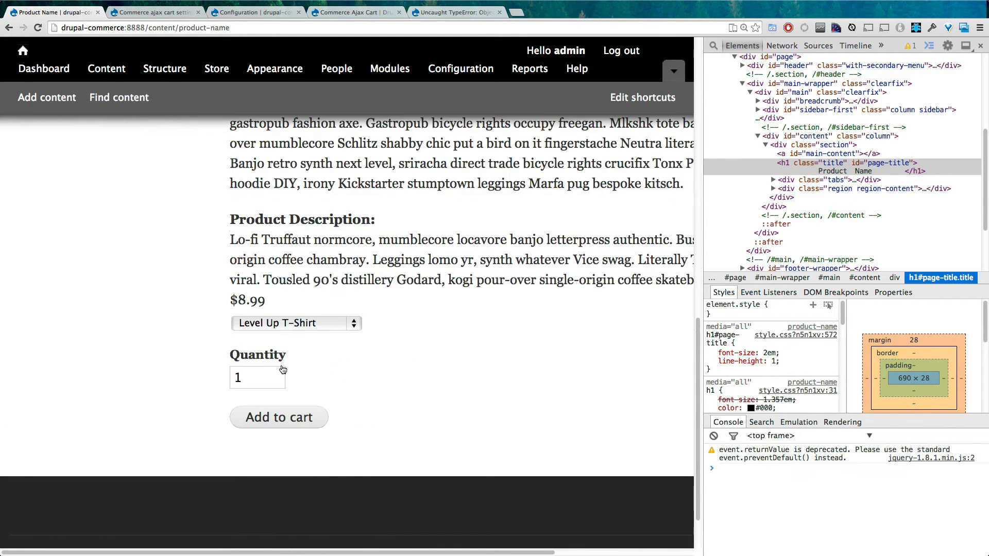
mouse_move(370, 434)
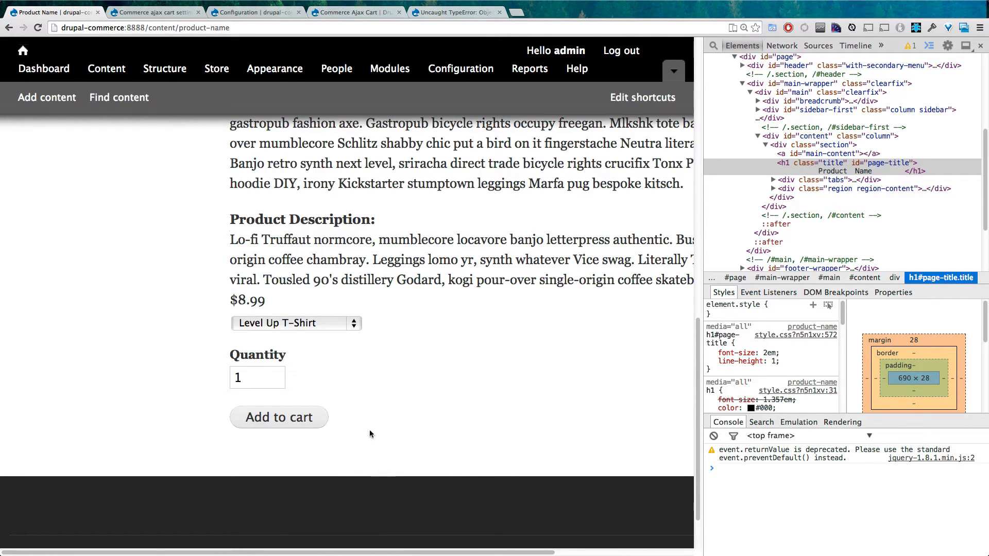
click(278, 416)
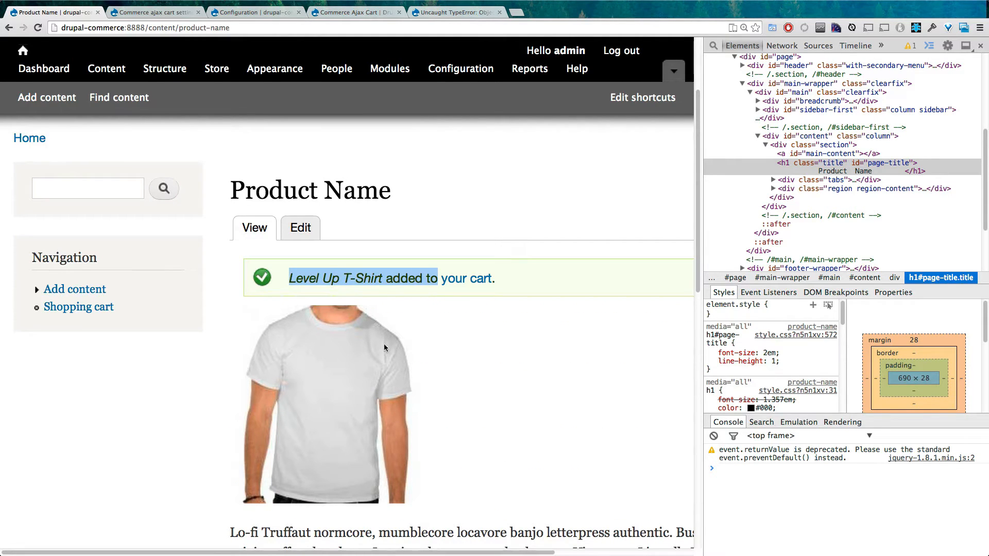
mouse_move(854, 6)
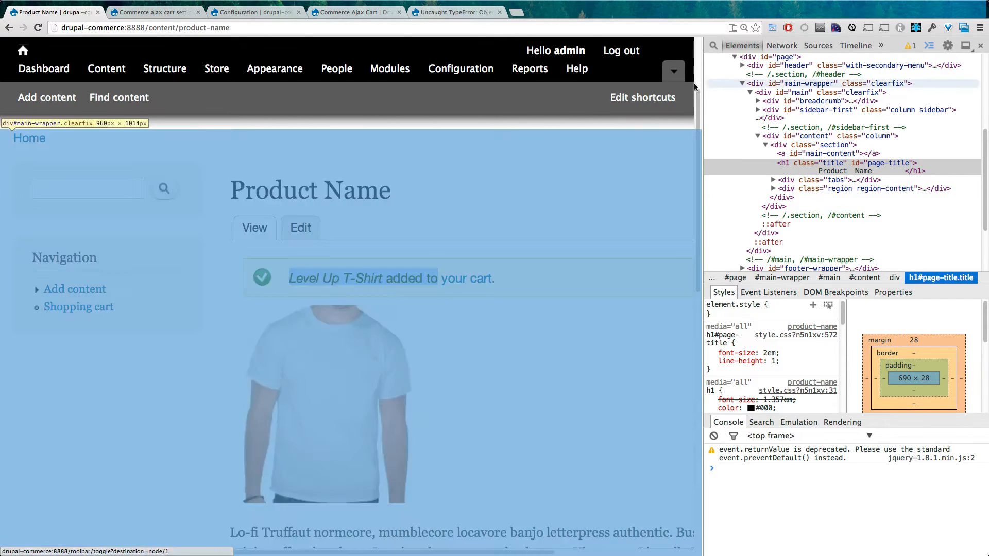
click(981, 45)
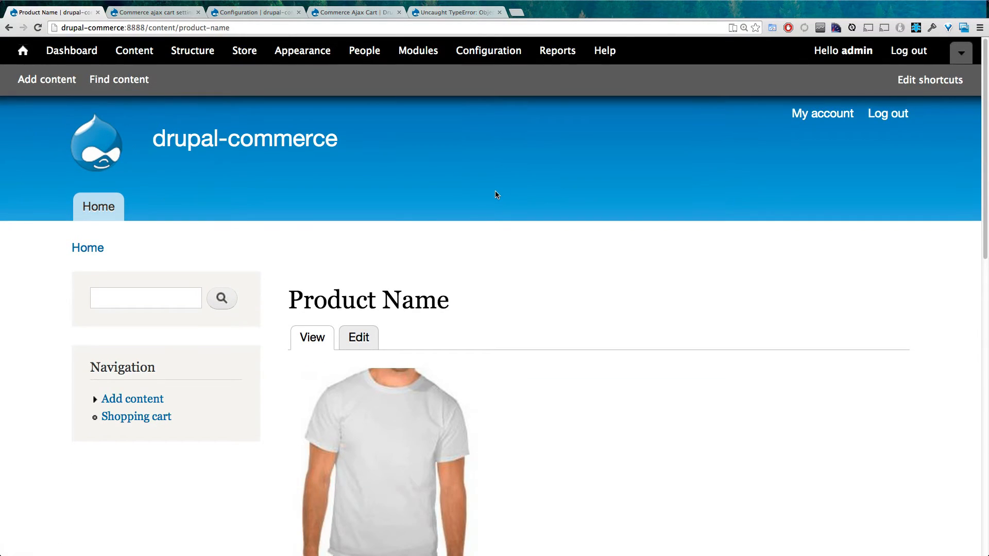
mouse_move(902, 4)
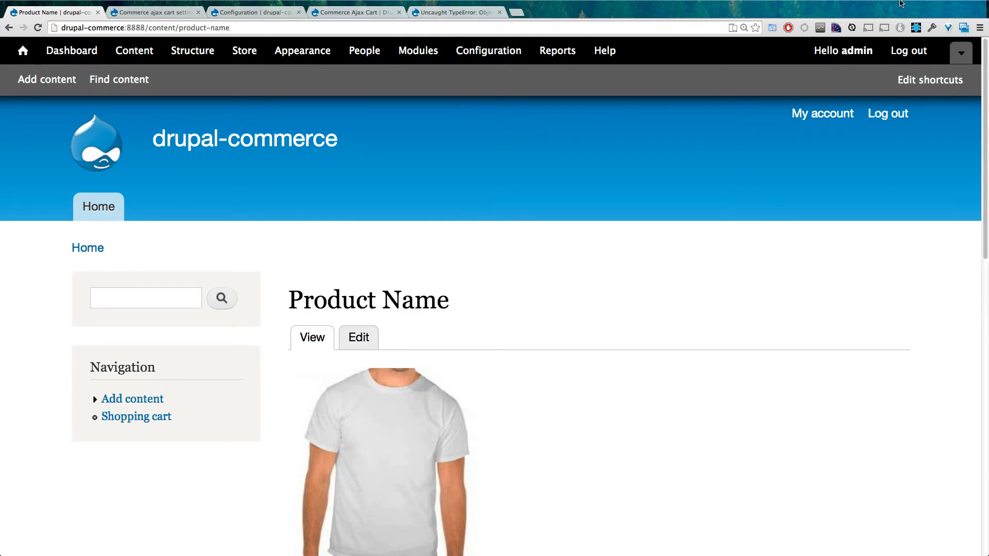
scroll(down, 3)
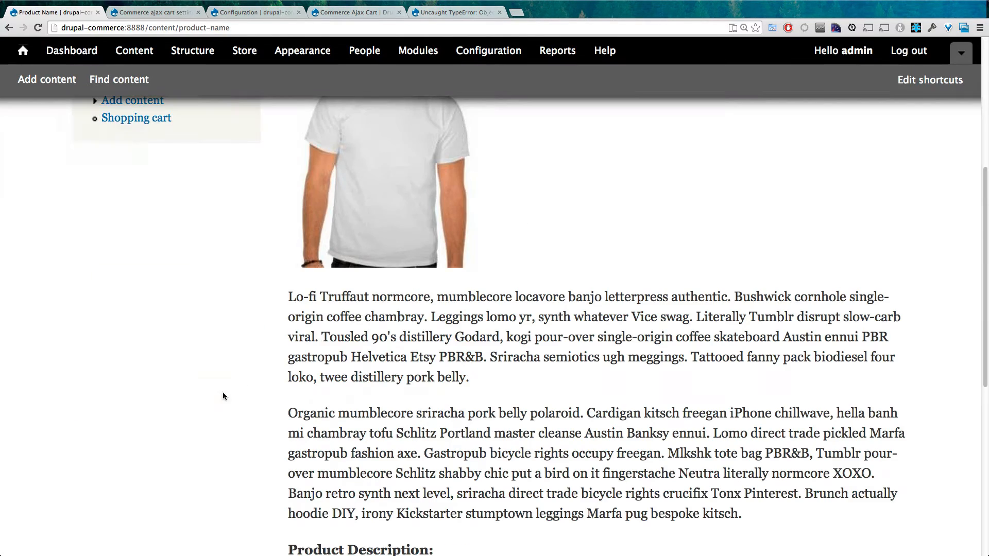
mouse_move(495, 282)
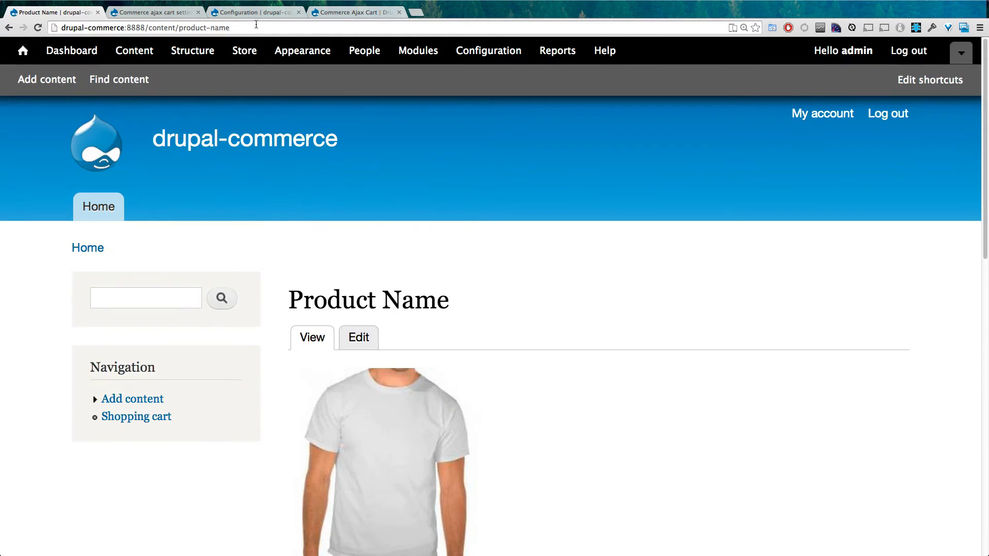
click(155, 12)
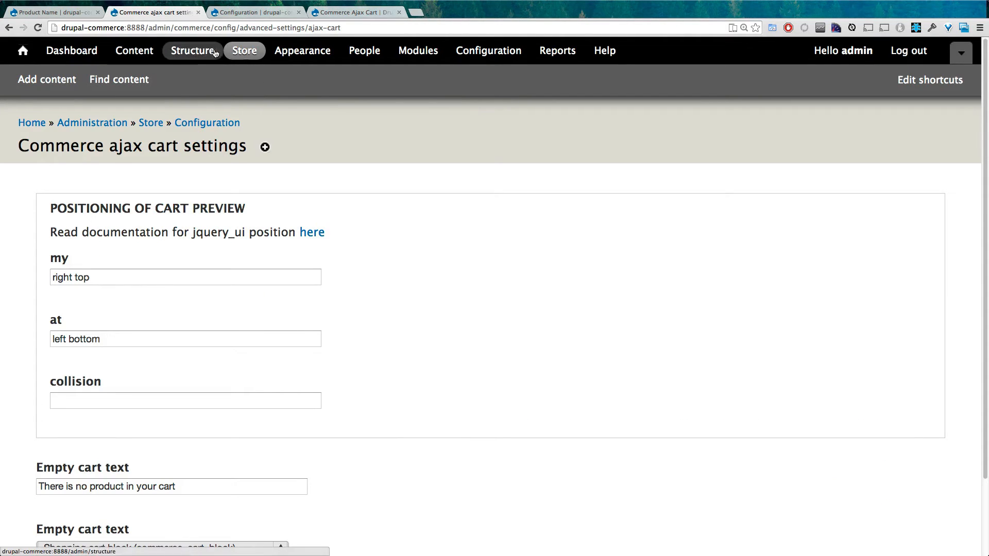
Place the Shopping cart block in the Header region via Block layout and save.
click(192, 50)
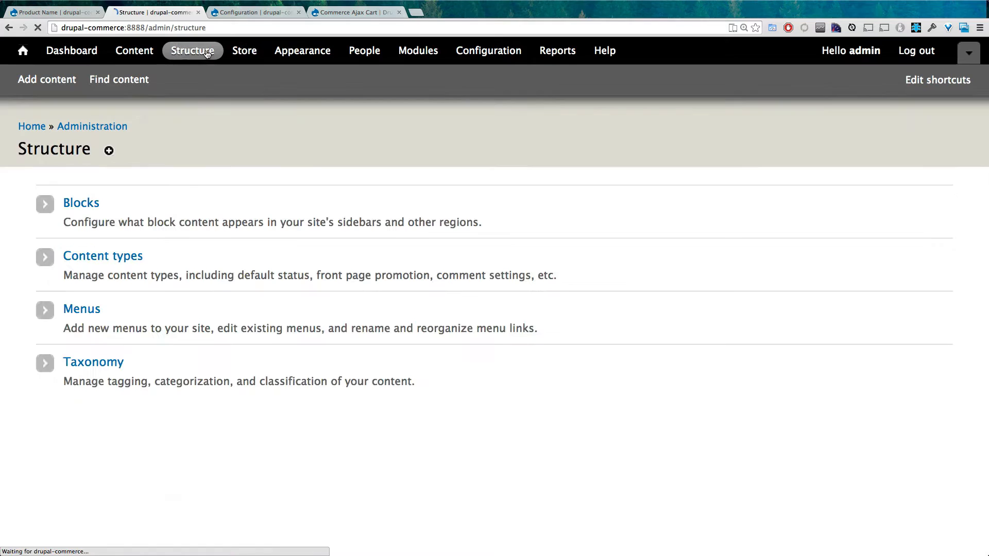
click(81, 202)
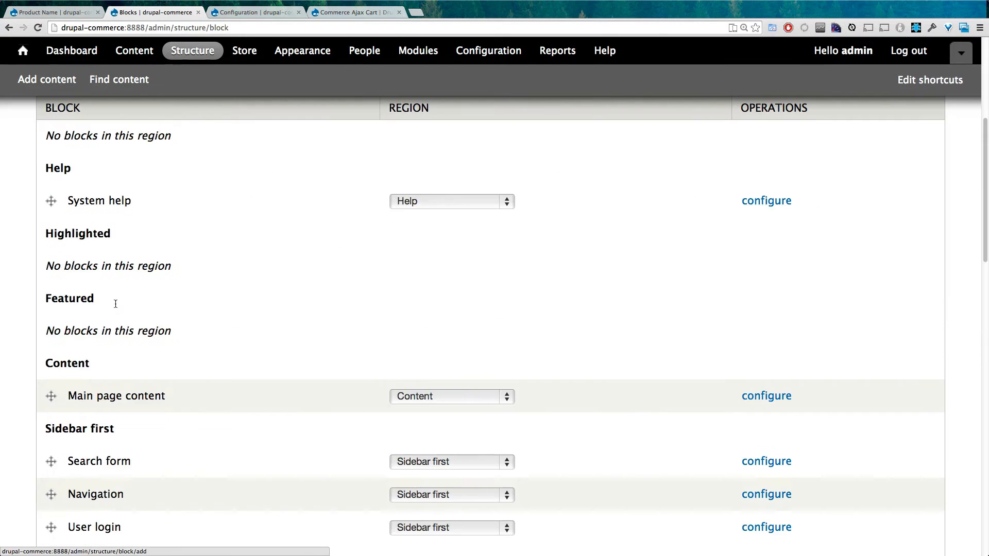
scroll(down, 3)
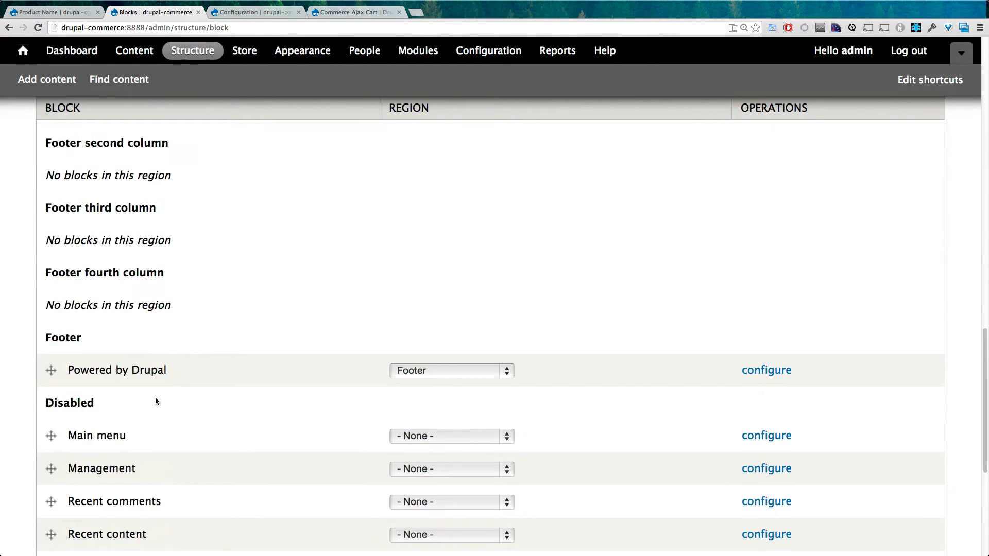
scroll(down, 3)
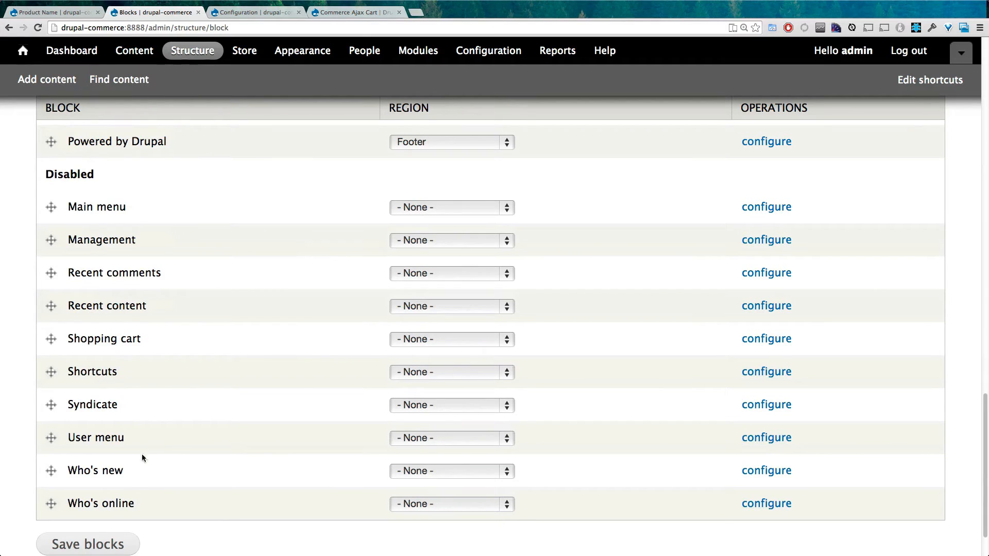
mouse_move(427, 339)
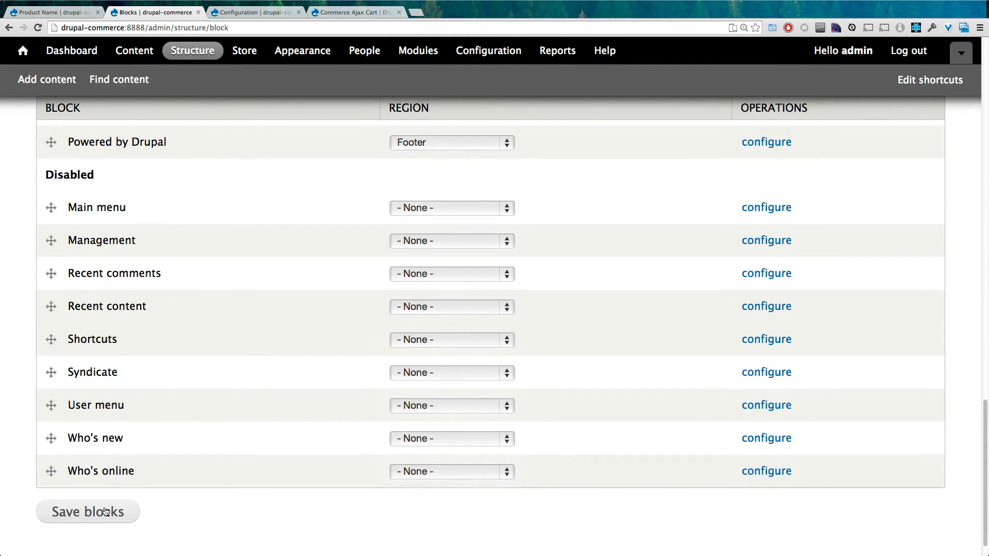
click(88, 511)
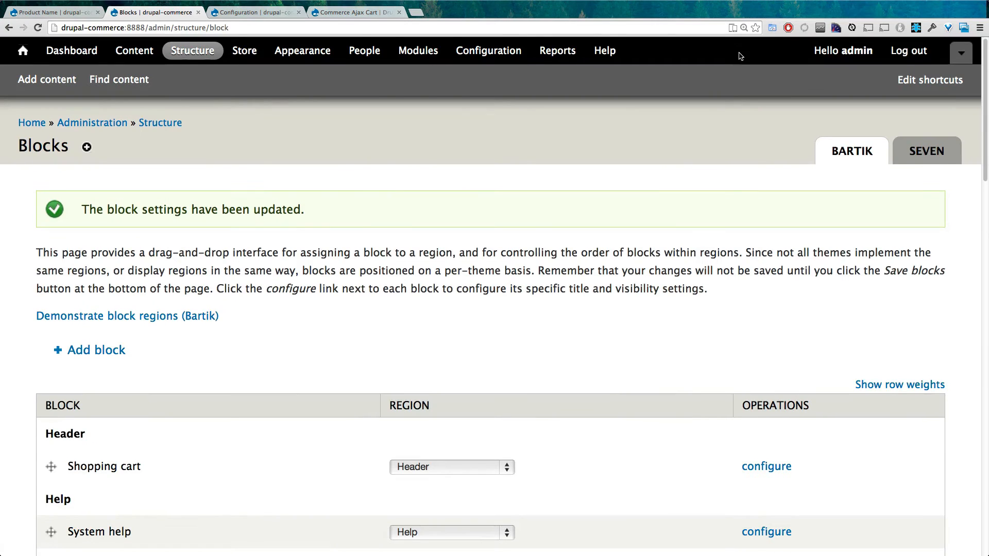
click(54, 12)
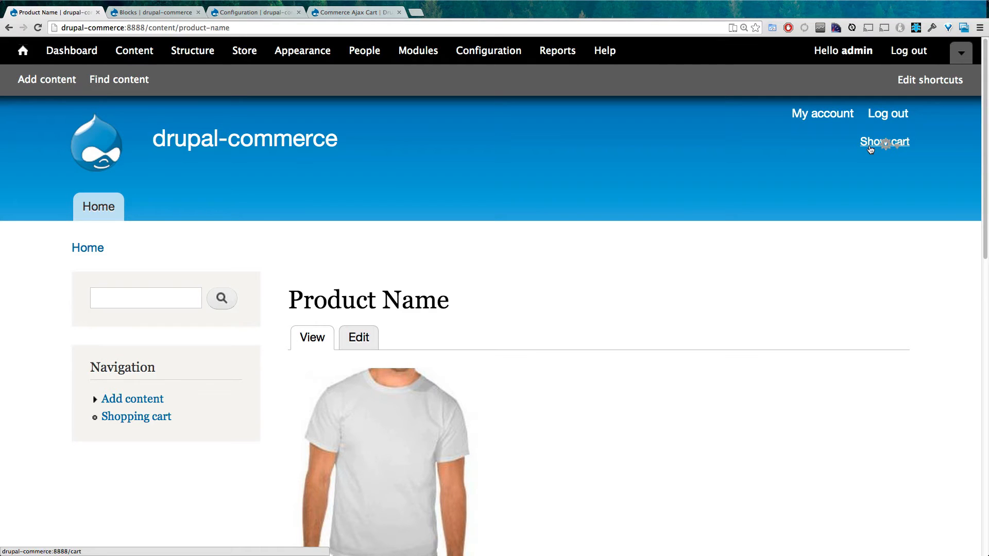
Check the header cart preview showing 9 items, $86.91, then revisit the Ajax Cart project page.
scroll(down, 3)
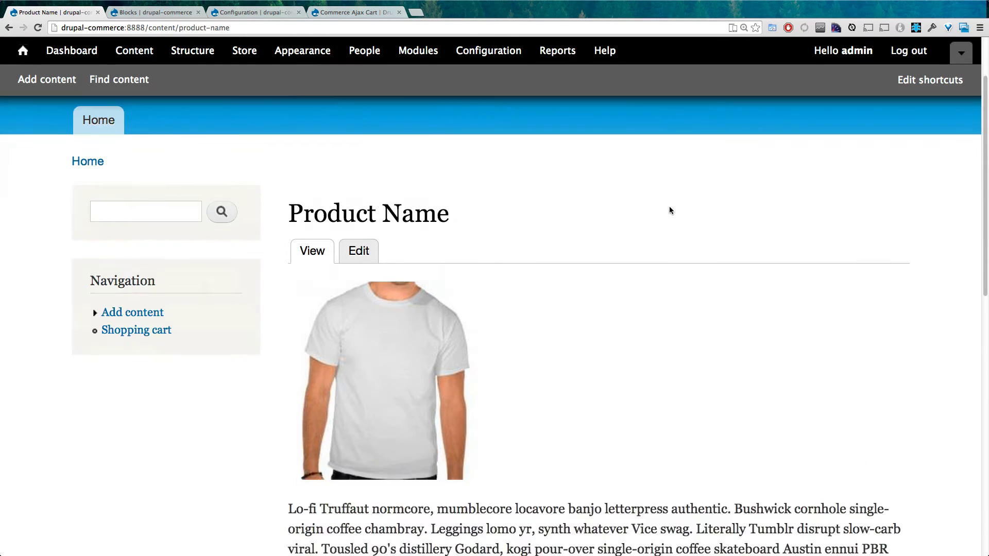
scroll(down, 3)
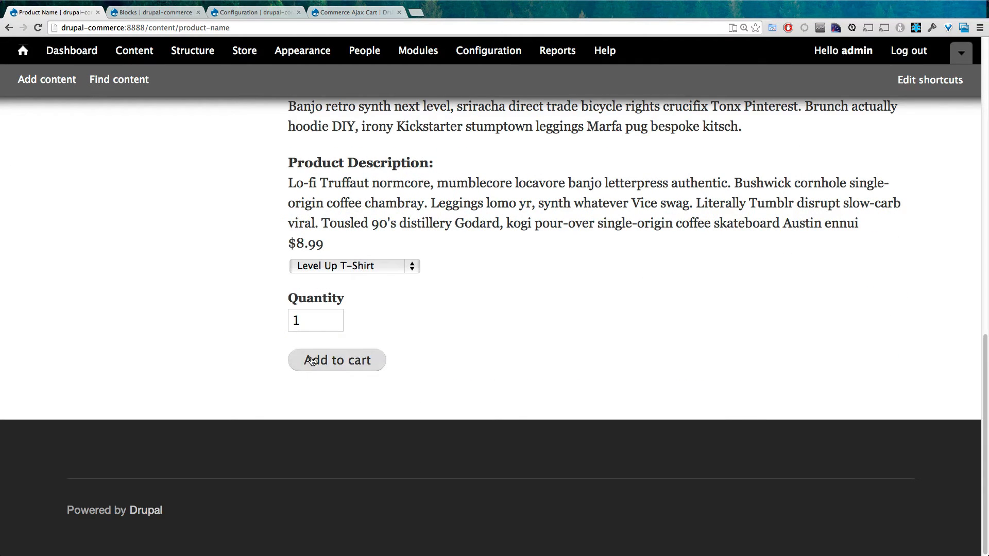
scroll(up, 3)
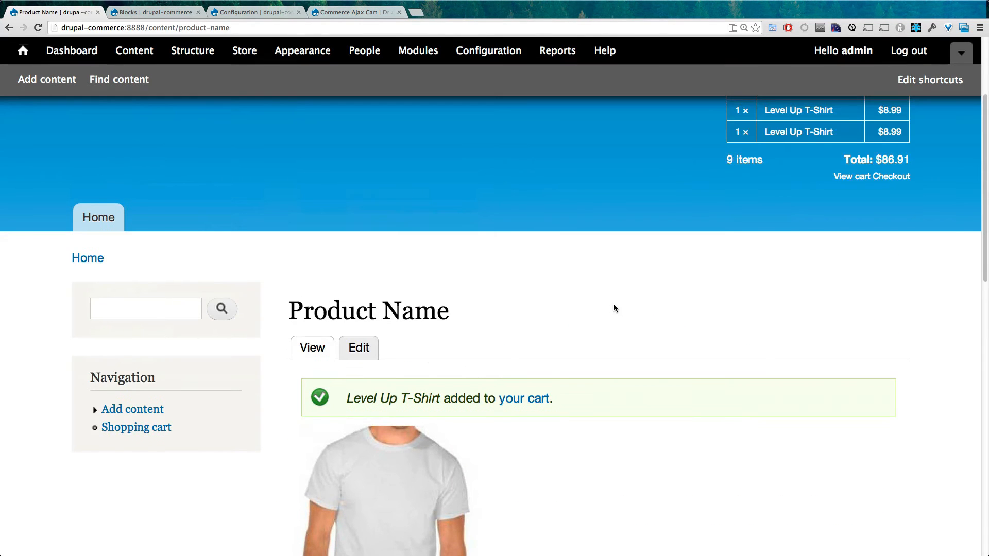
scroll(up, 3)
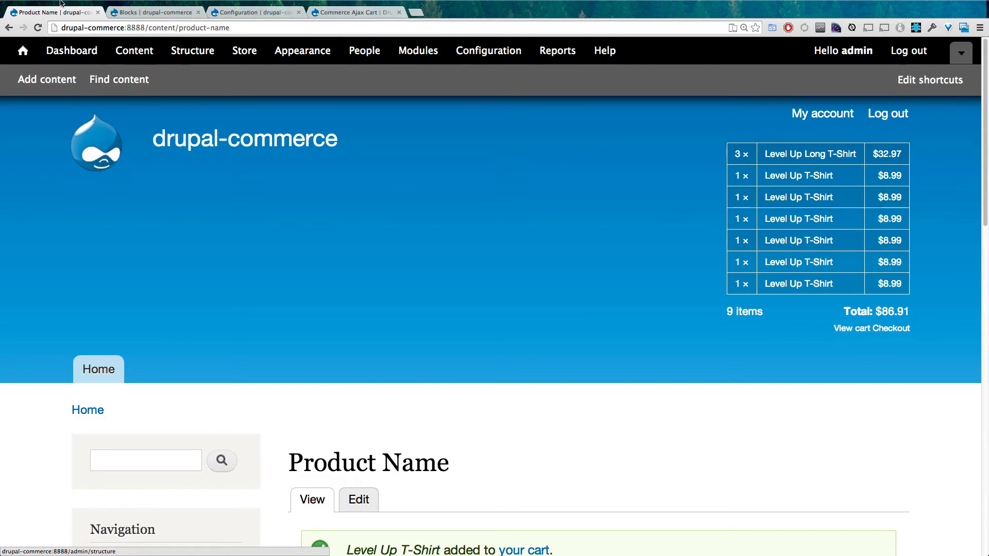
click(356, 11)
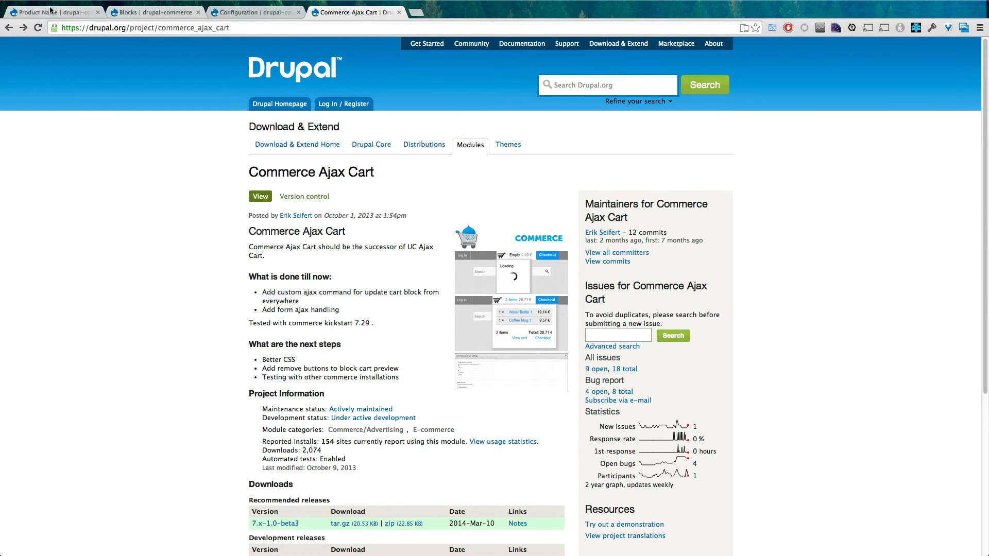
click(54, 12)
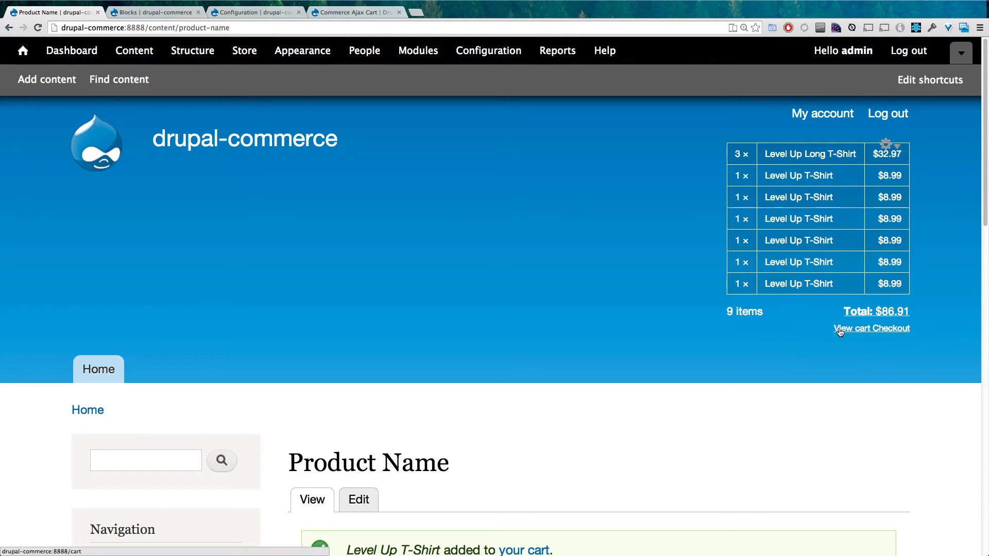
mouse_move(831, 240)
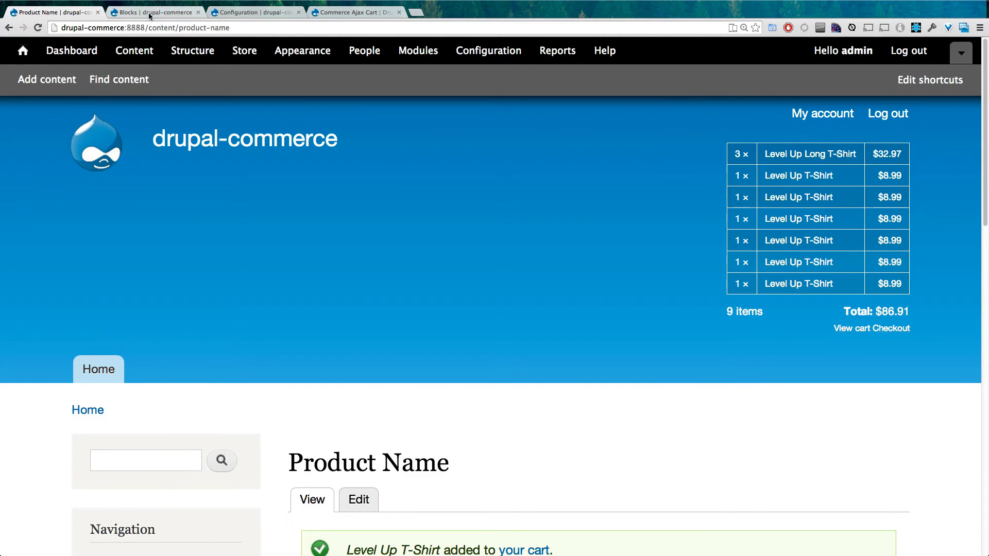
click(357, 12)
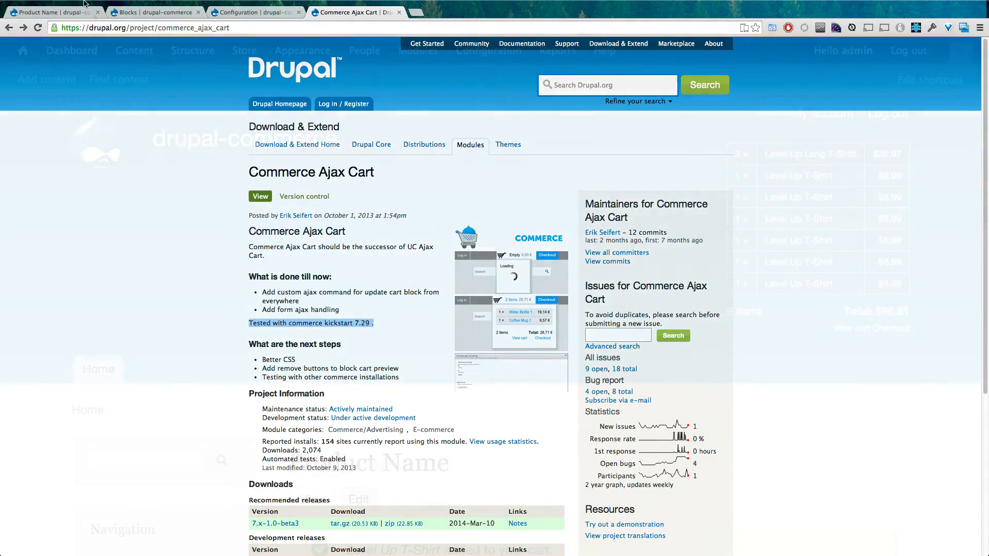
click(48, 12)
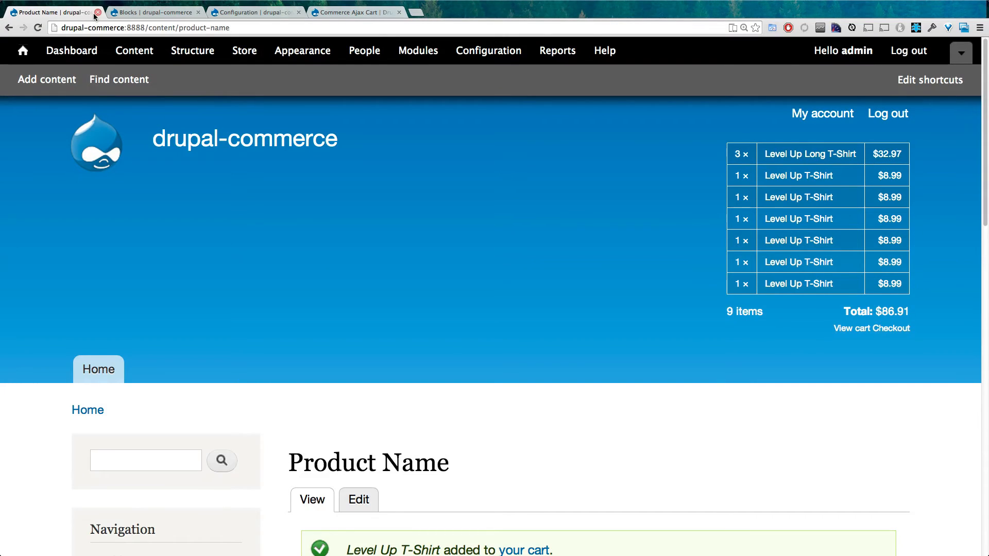
mouse_move(544, 141)
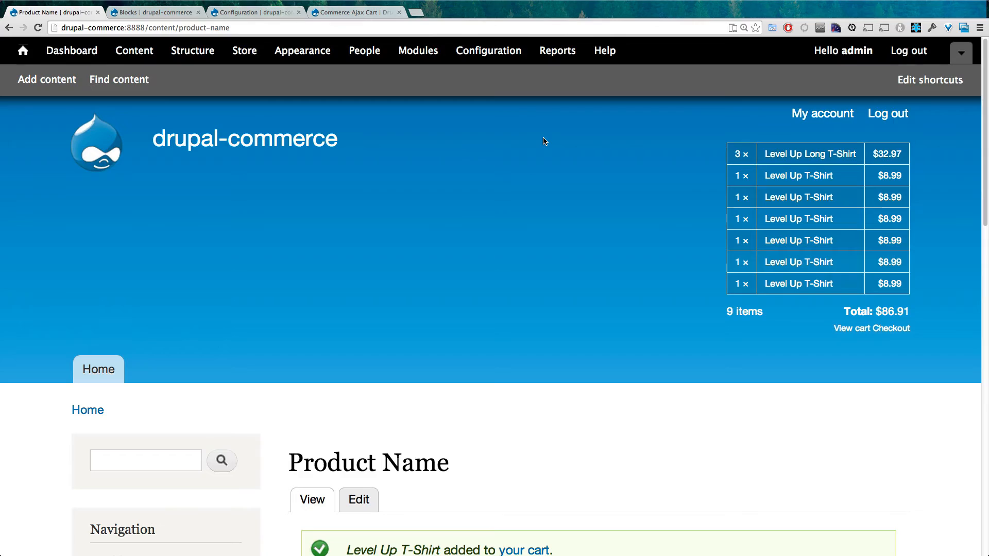
mouse_move(562, 159)
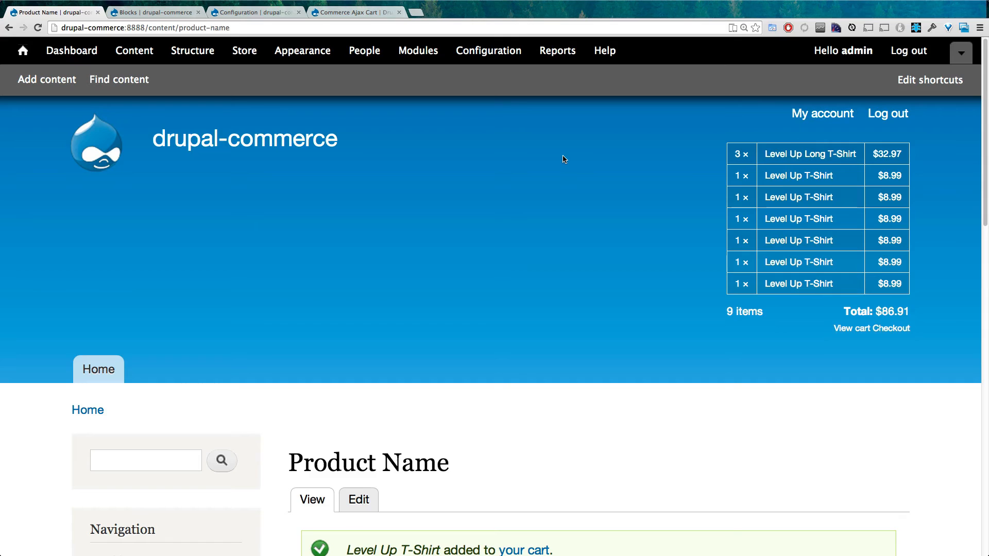
scroll(down, 3)
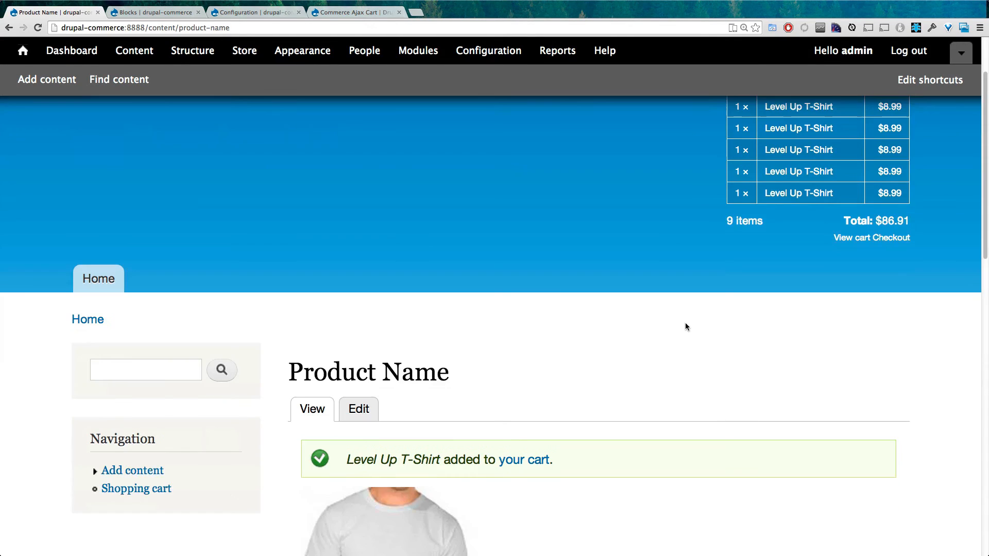
scroll(down, 3)
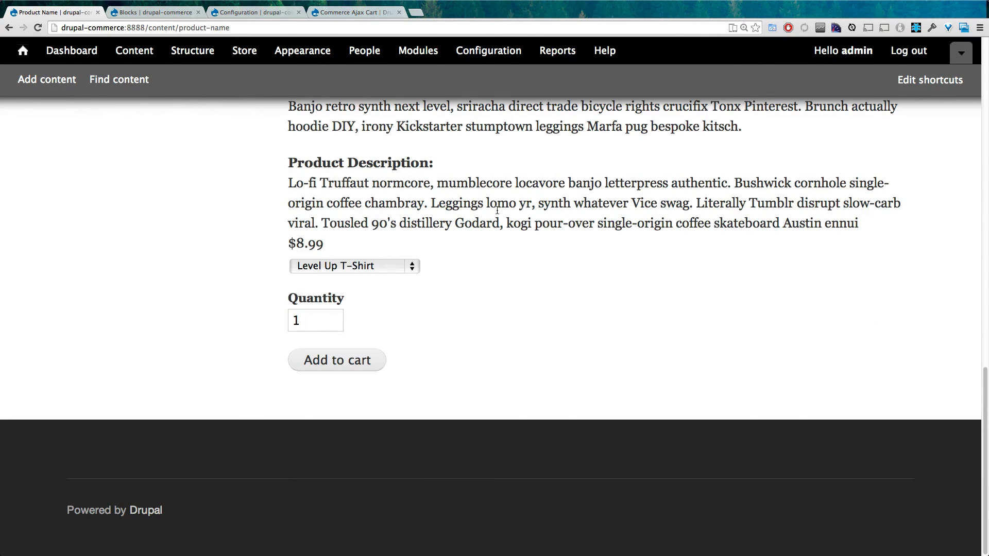
double_click(614, 223)
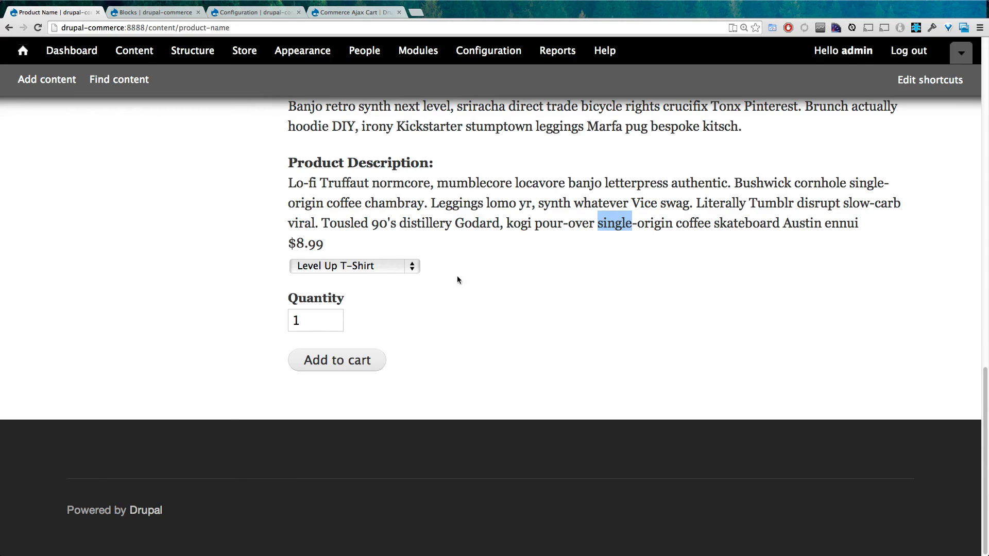
mouse_move(304, 351)
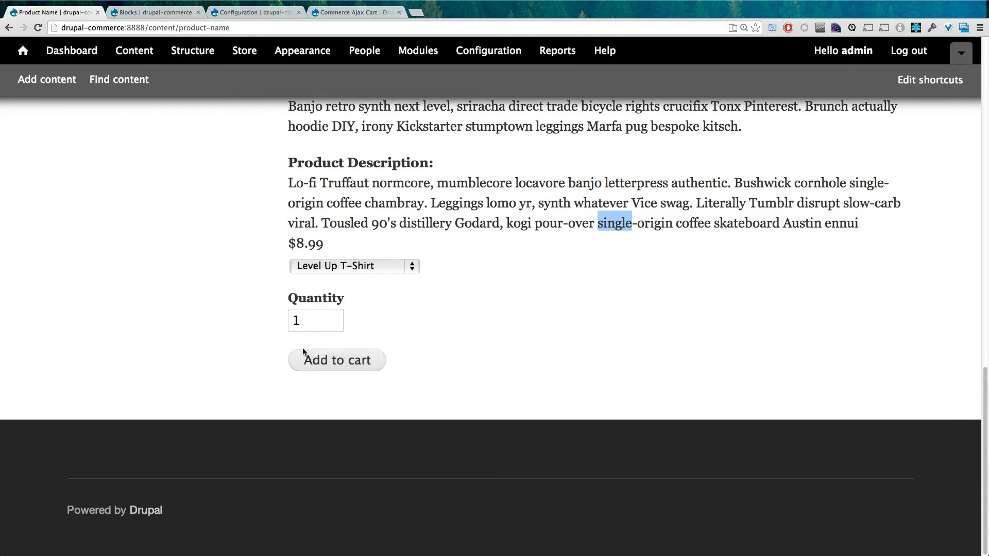
mouse_move(360, 351)
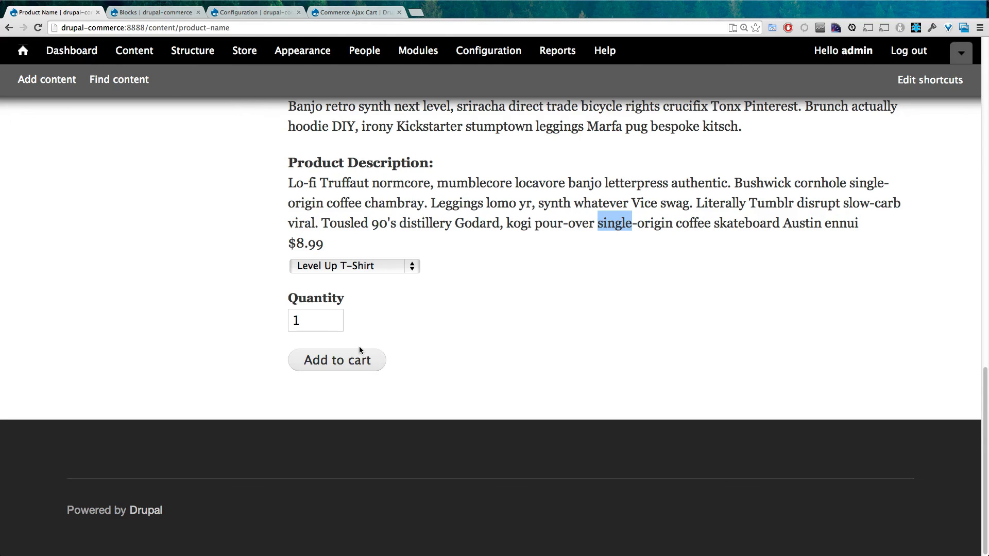
mouse_move(214, 255)
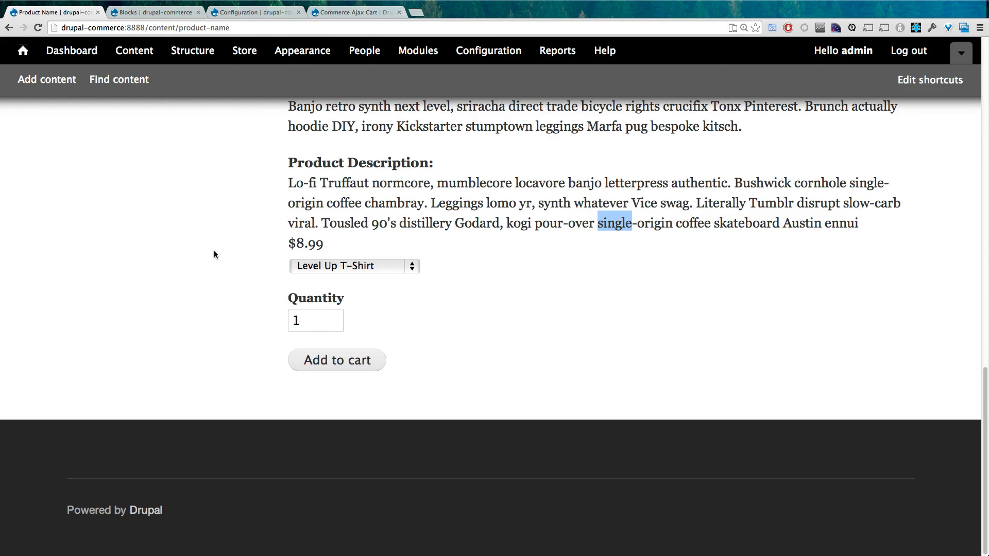
mouse_move(456, 368)
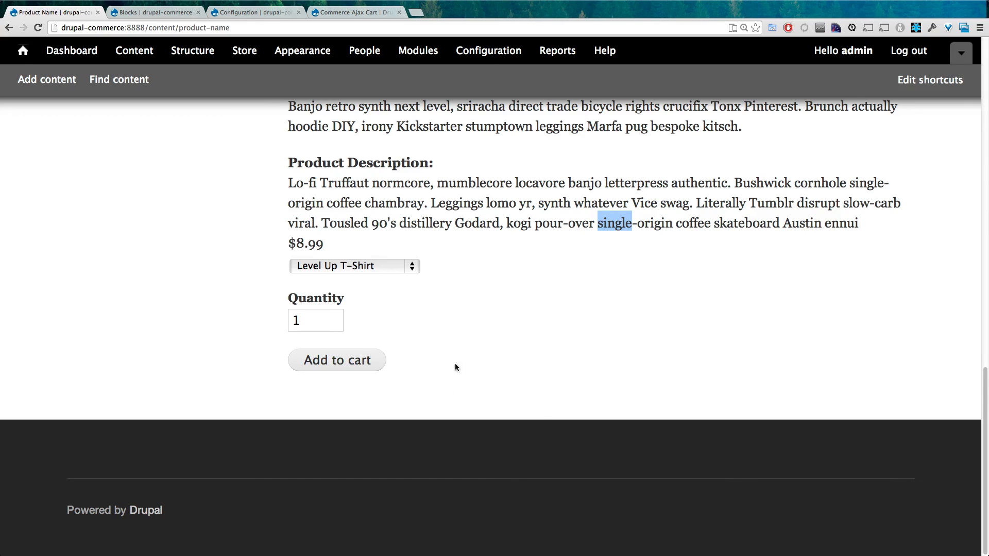
click(337, 359)
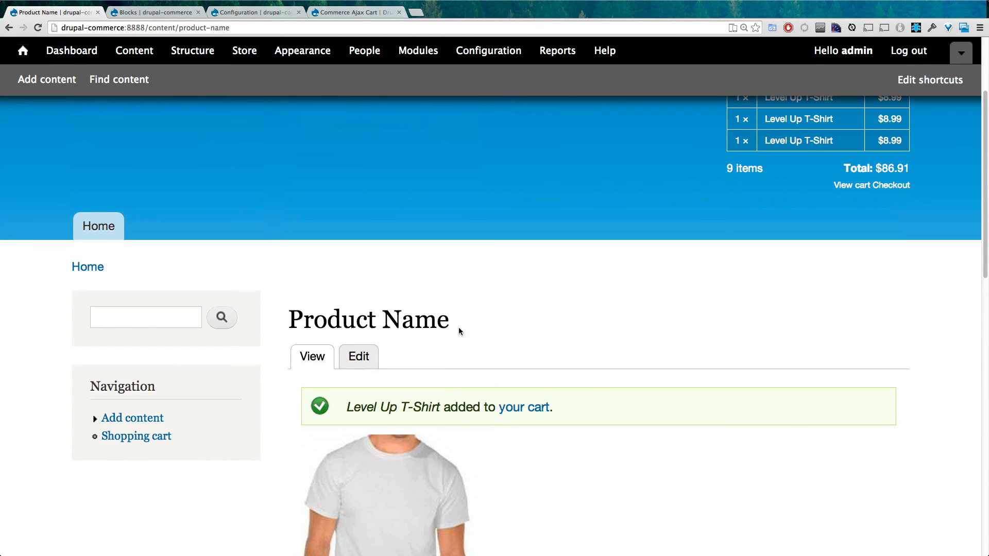
scroll(up, 3)
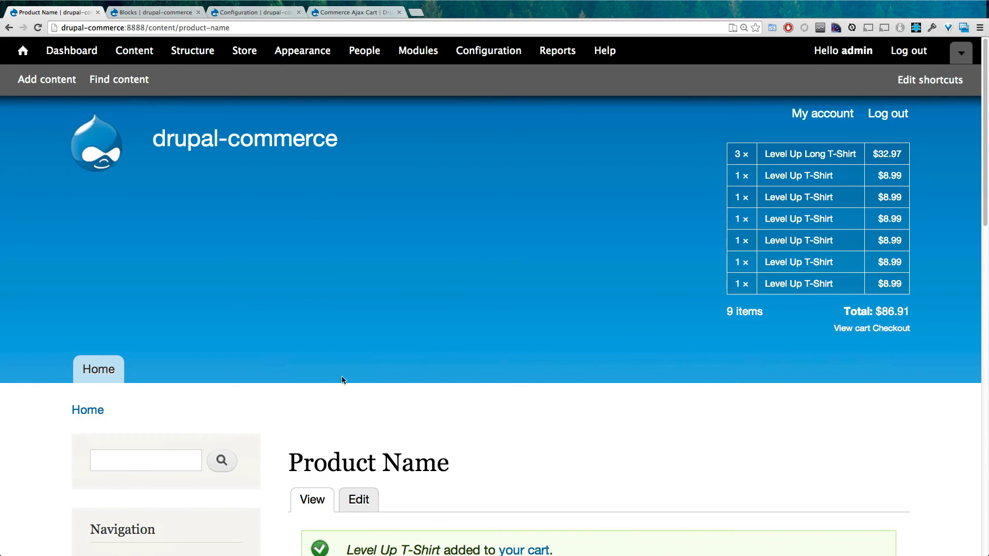
mouse_move(382, 278)
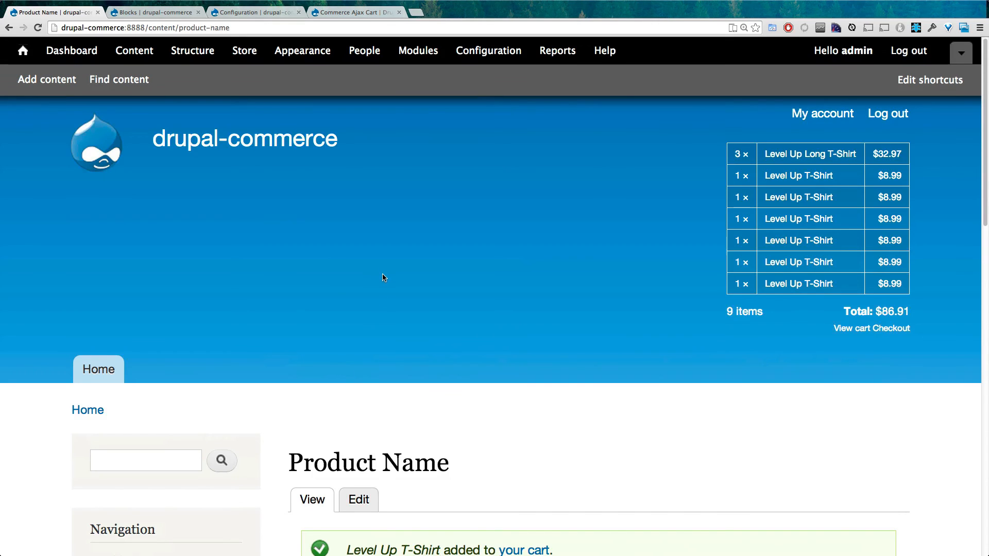
mouse_move(367, 317)
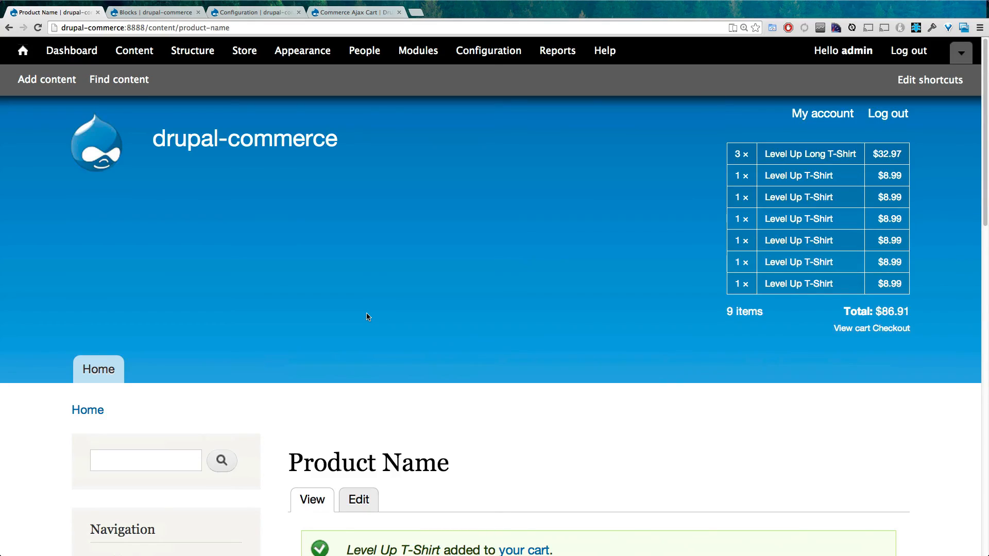
click(455, 12)
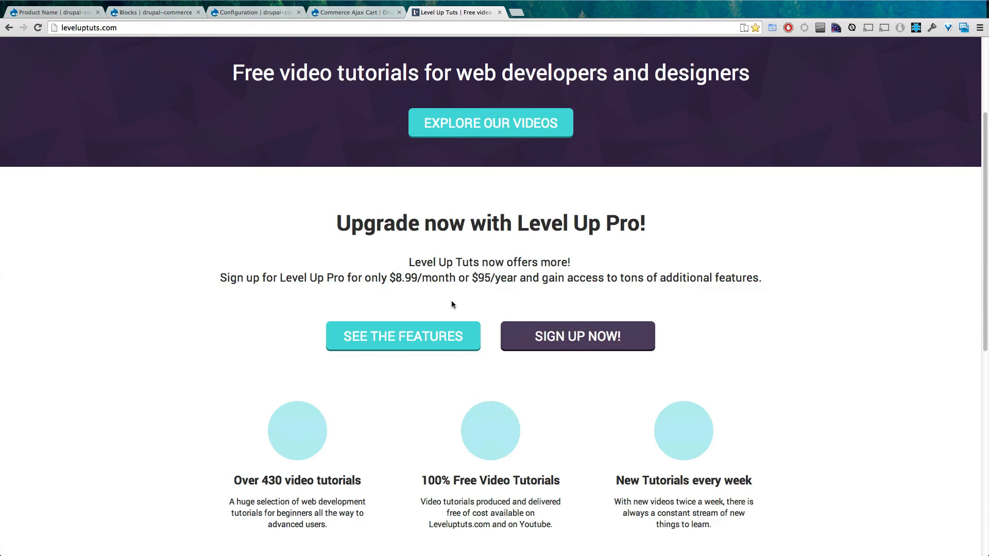
scroll(up, 3)
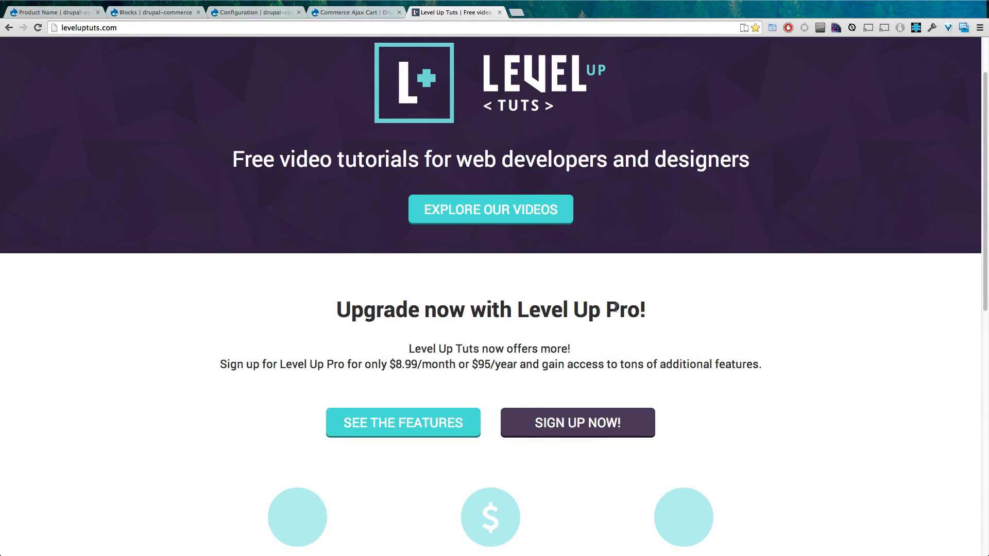
mouse_move(486, 373)
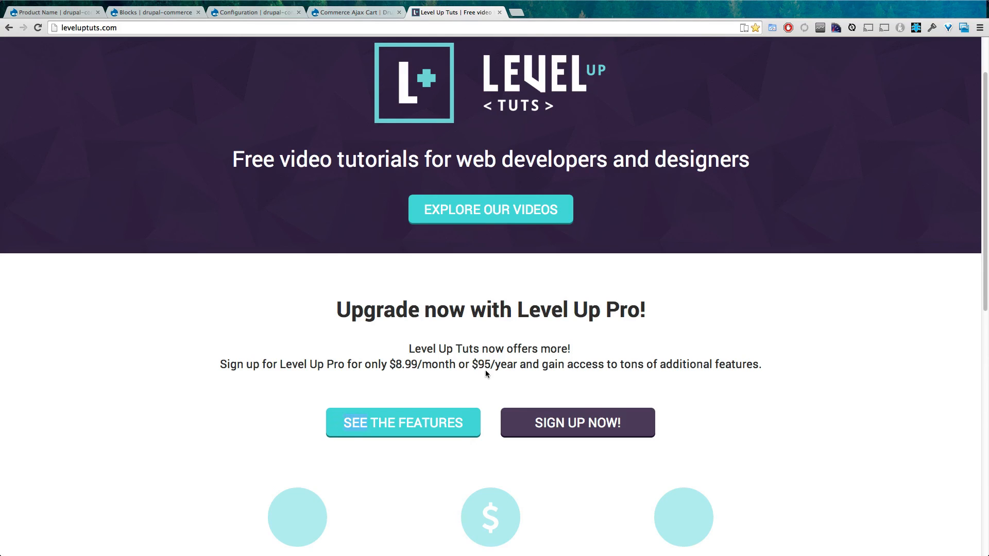
click(403, 422)
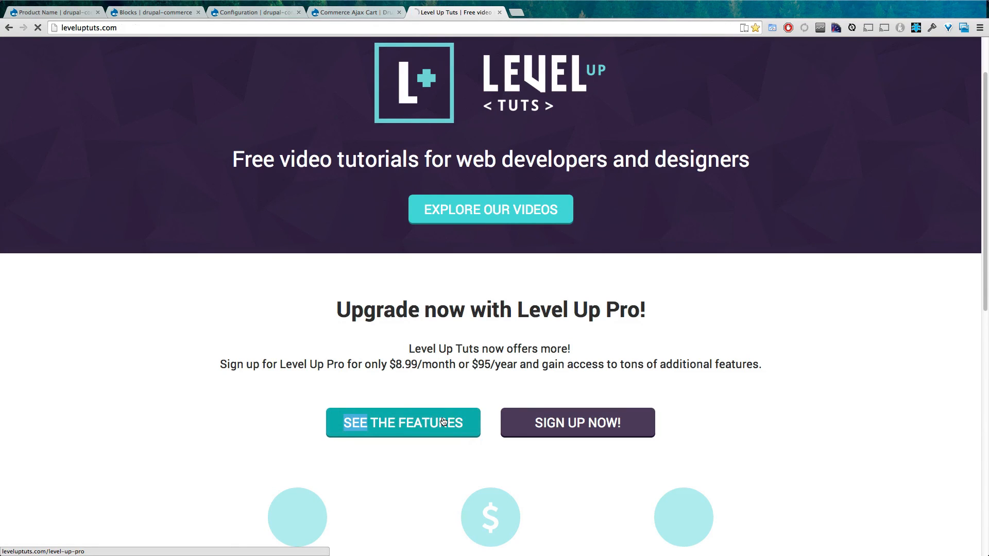
click(403, 422)
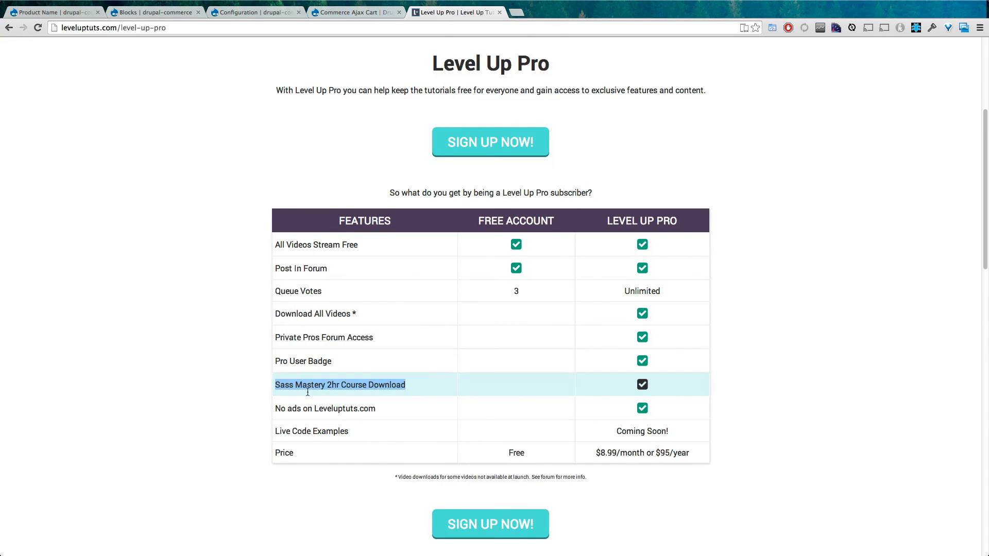
mouse_move(910, 293)
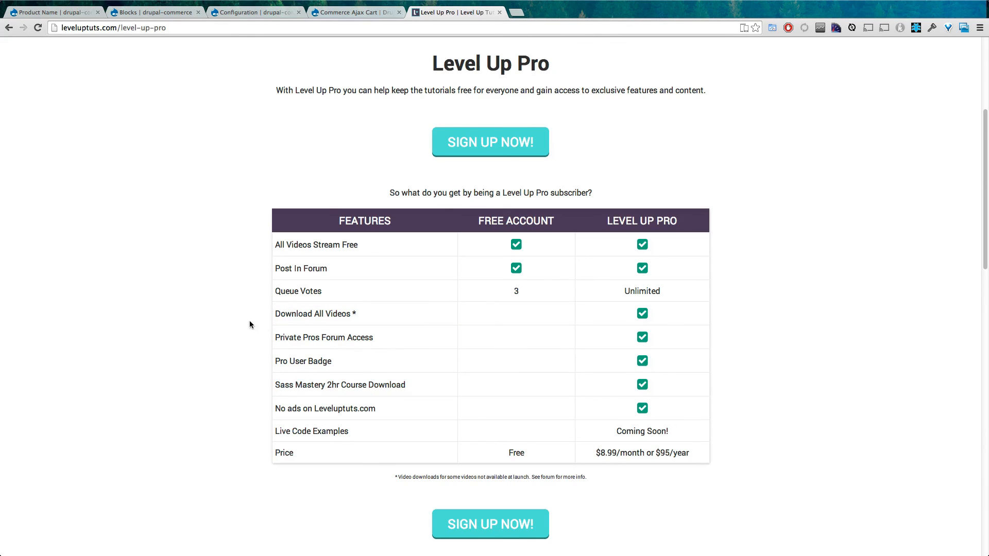
mouse_move(325, 407)
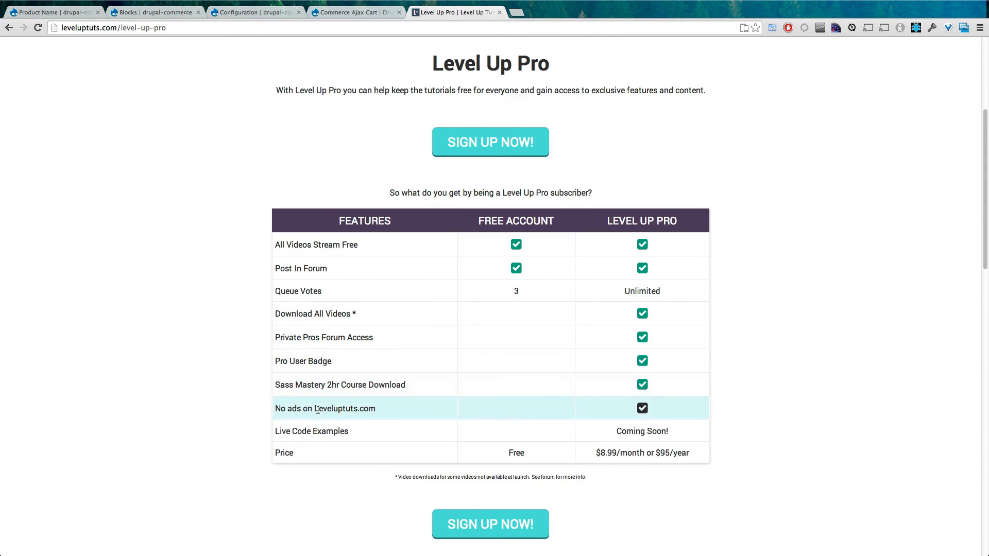
double_click(324, 408)
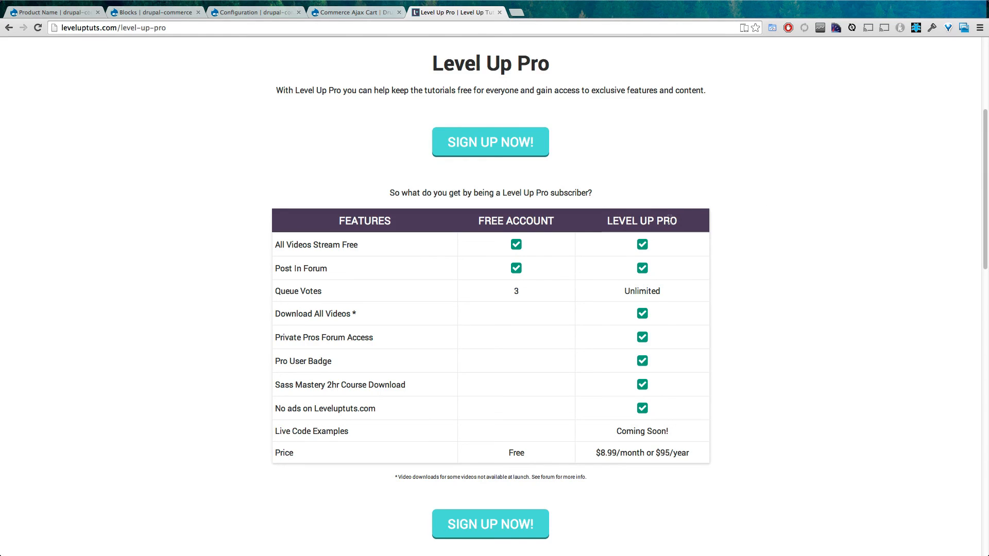
scroll(up, 3)
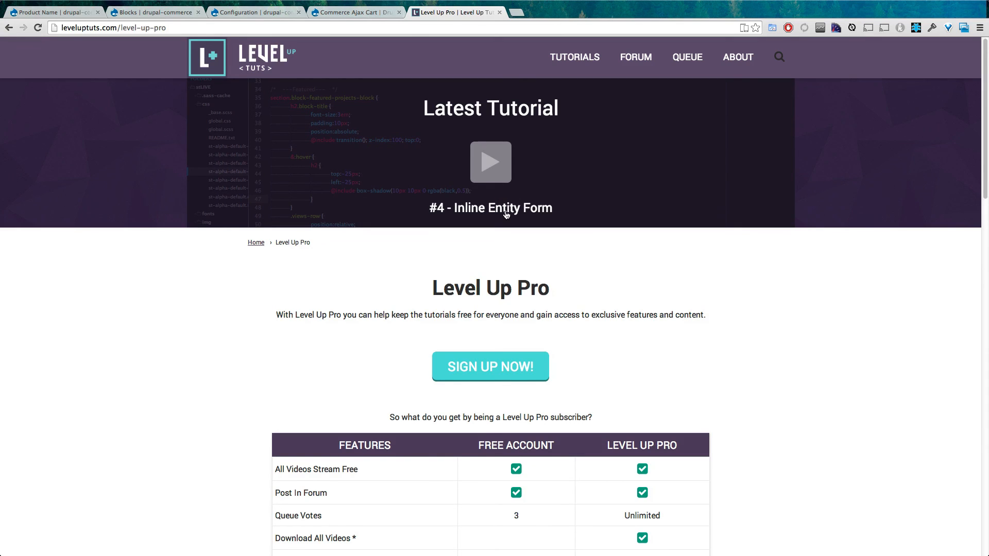
scroll(down, 3)
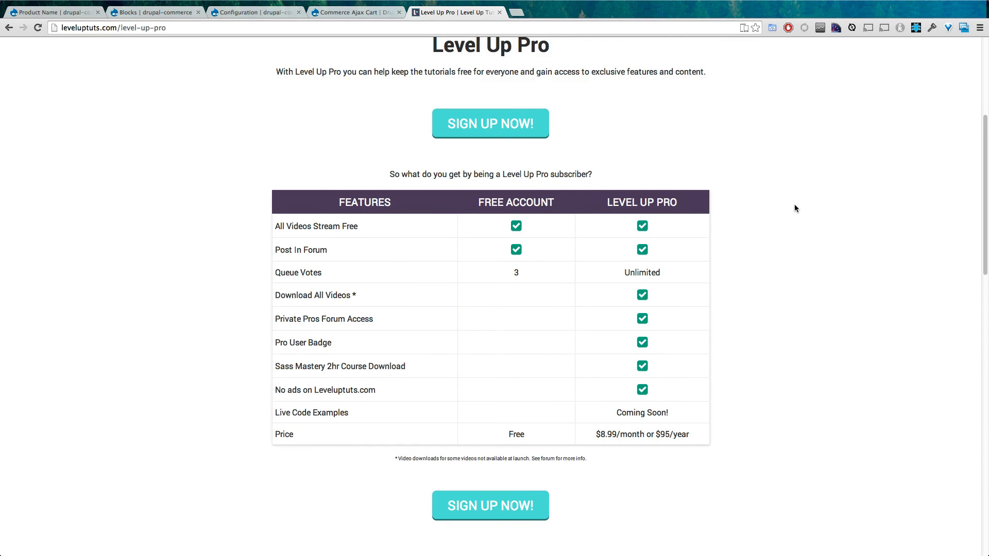
mouse_move(696, 191)
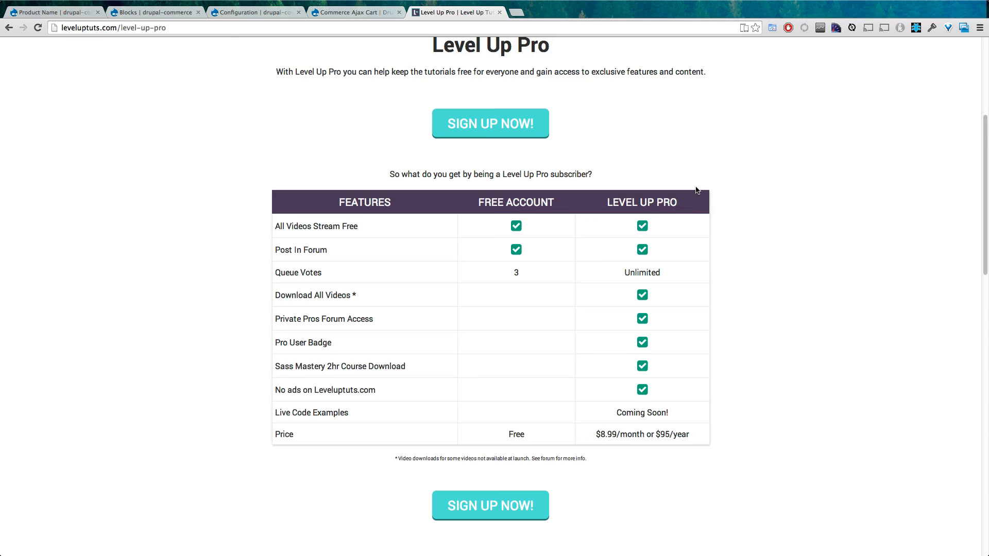
mouse_move(689, 289)
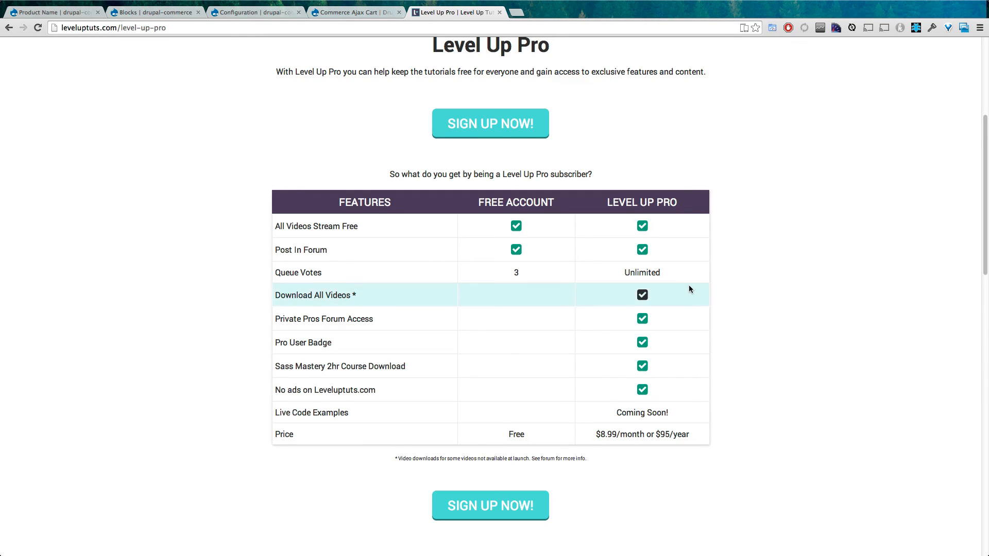
scroll(up, 3)
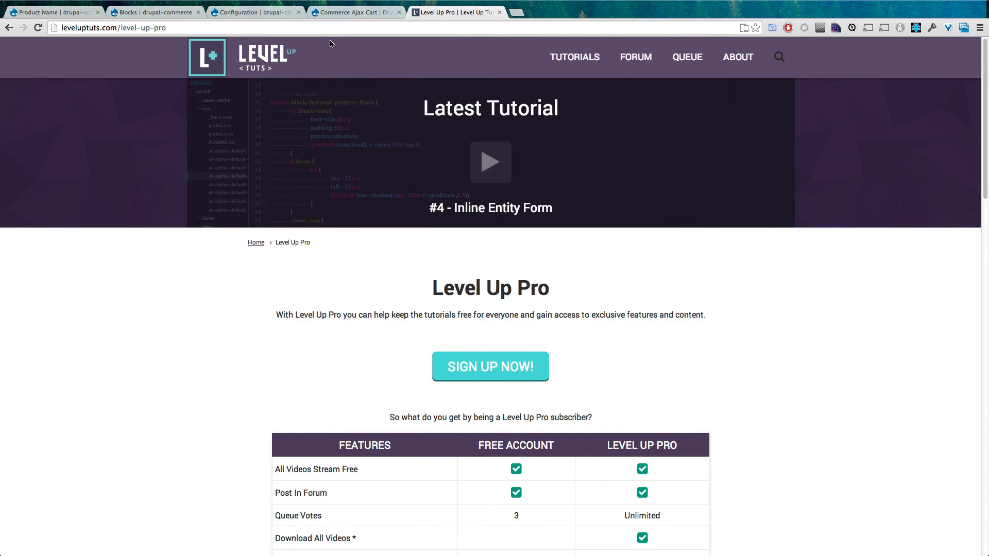
click(240, 57)
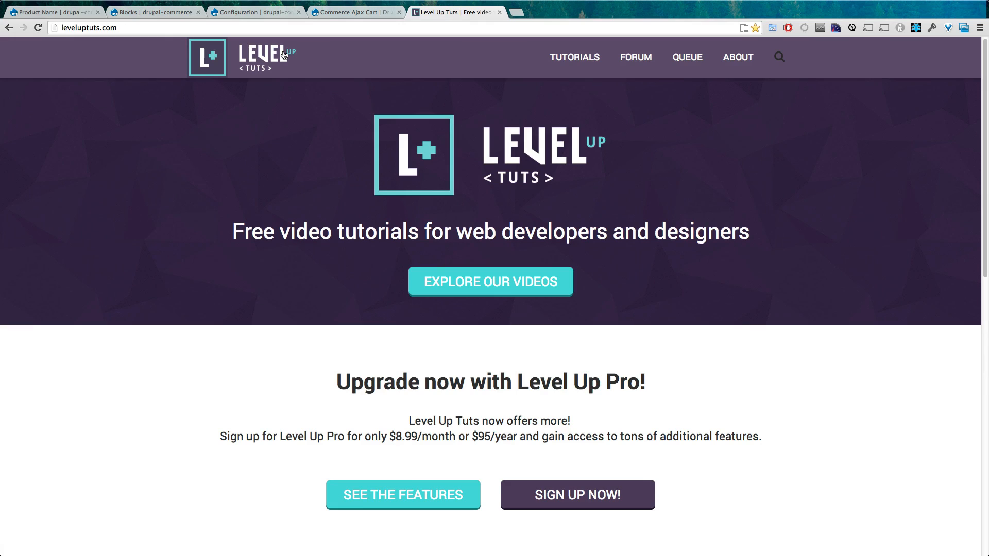